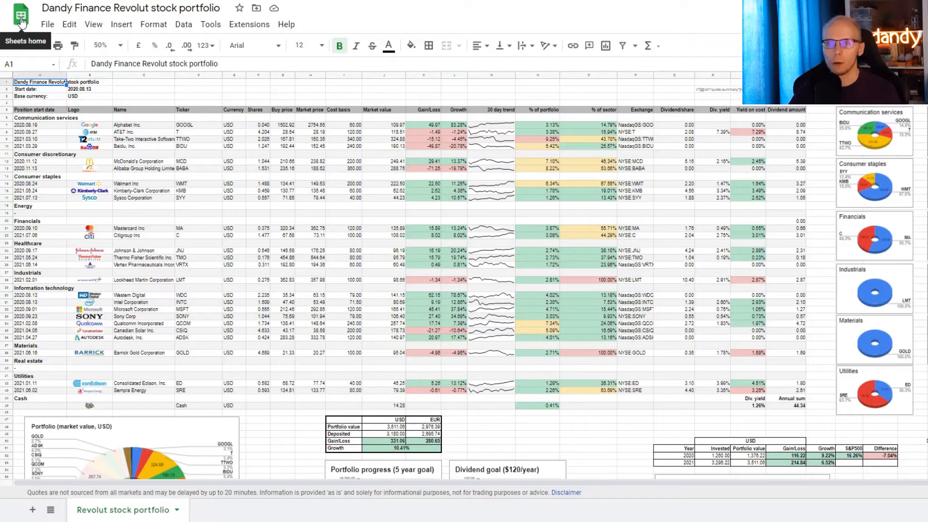
# Make a copy of the Revolut portfolio spreadsheet as the eToro portfolio
pyautogui.click(47, 25)
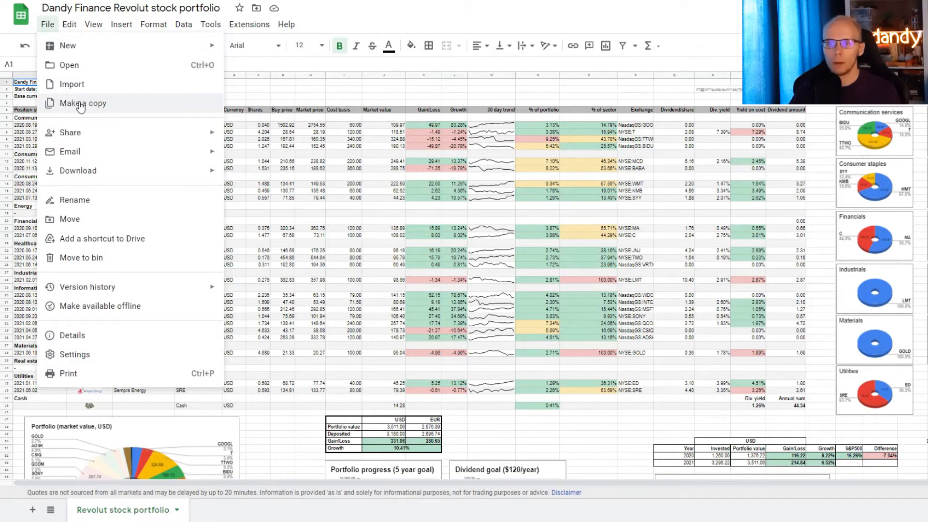
pyautogui.click(82, 103)
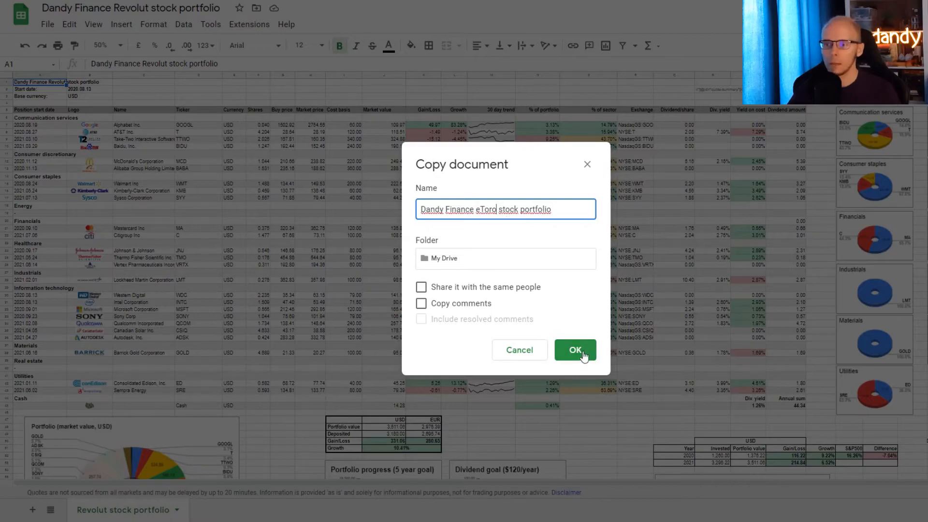
pyautogui.click(574, 350)
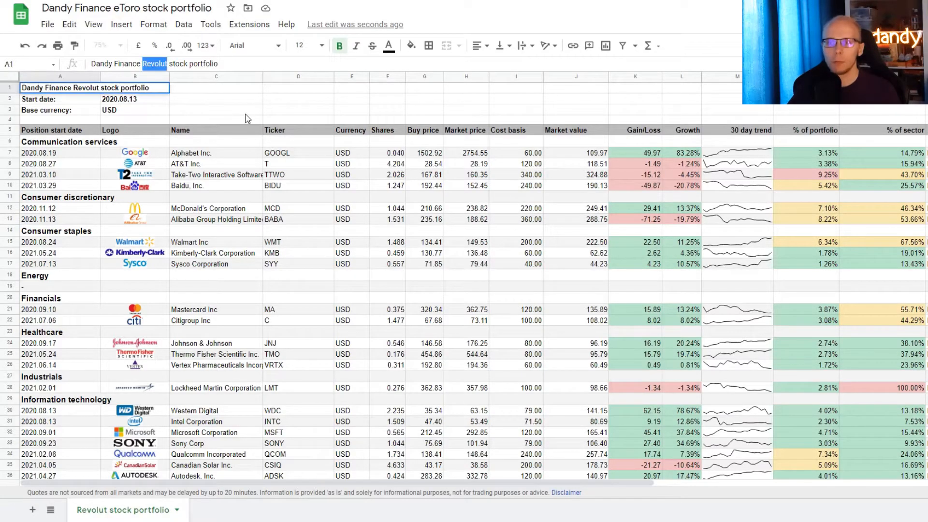
# Retitle the copy eToro and update the start date to 2021.07.08
pyautogui.write('eToro')
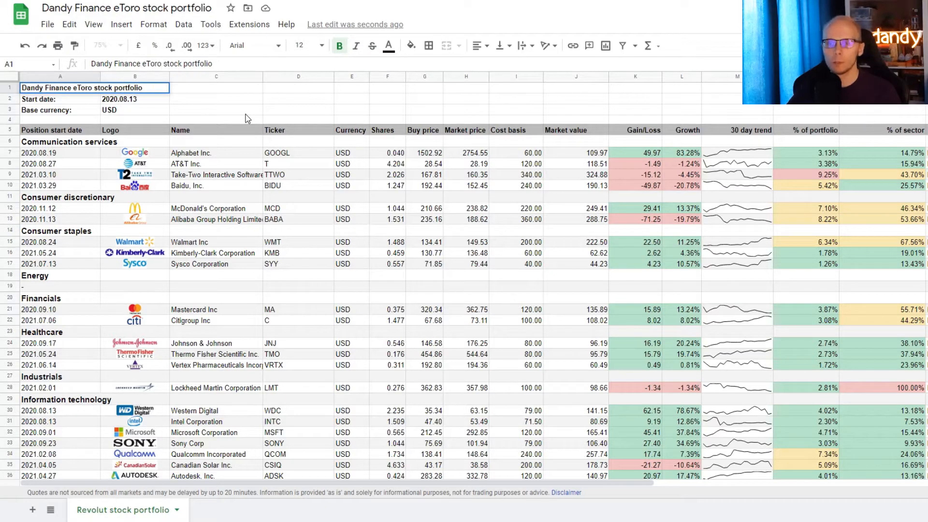
pyautogui.click(135, 99)
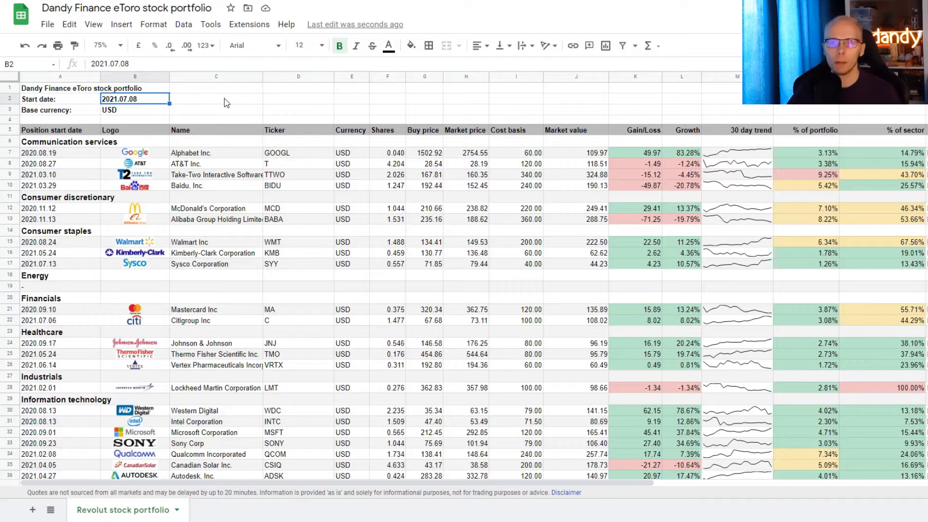
pyautogui.click(134, 110)
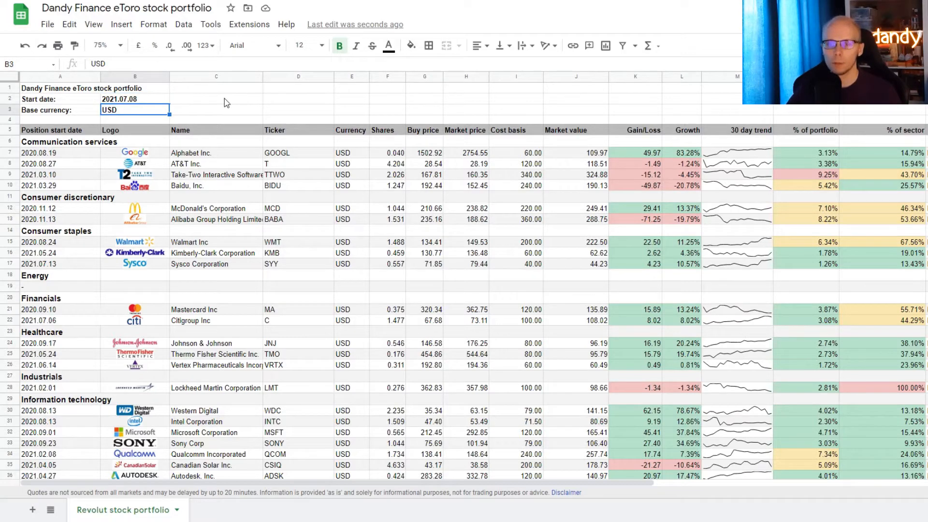
pyautogui.click(59, 152)
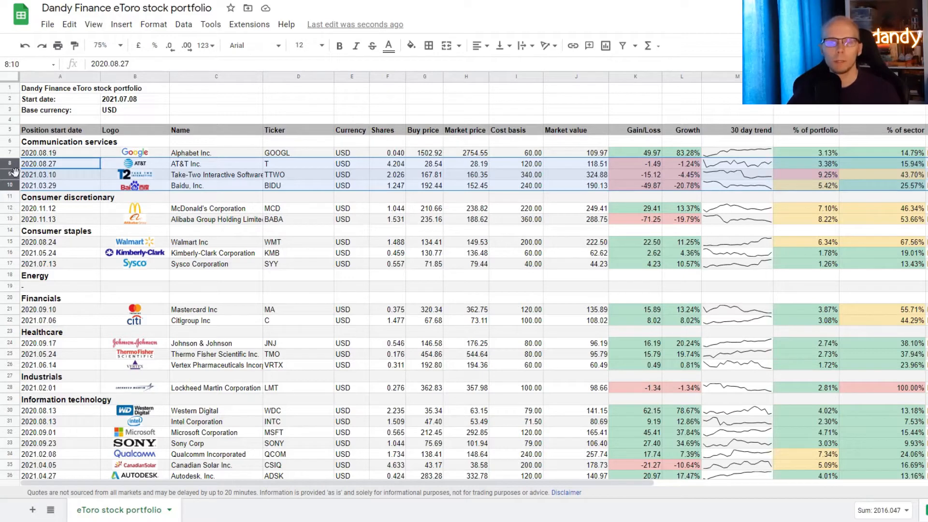
# Delete the surplus Communication services position rows from the sheet
pyautogui.rightClick(39, 163)
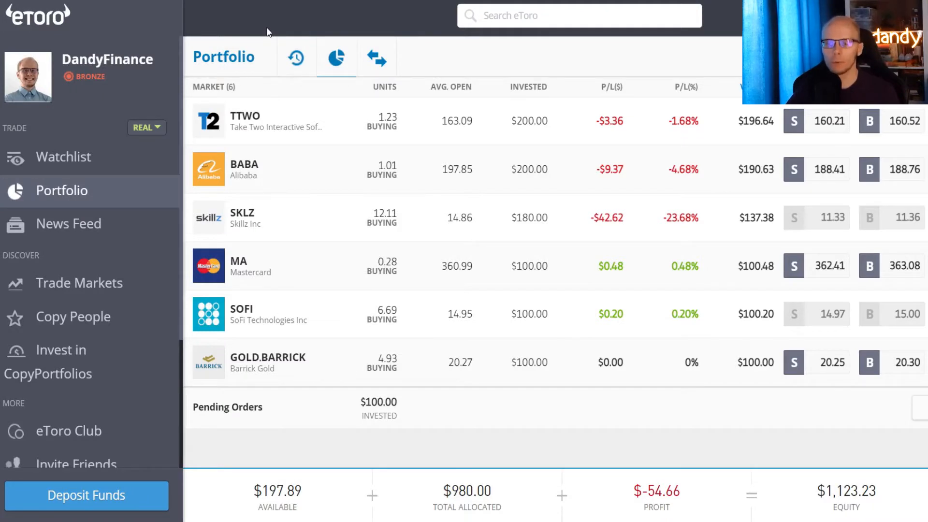
pyautogui.moveTo(276, 115)
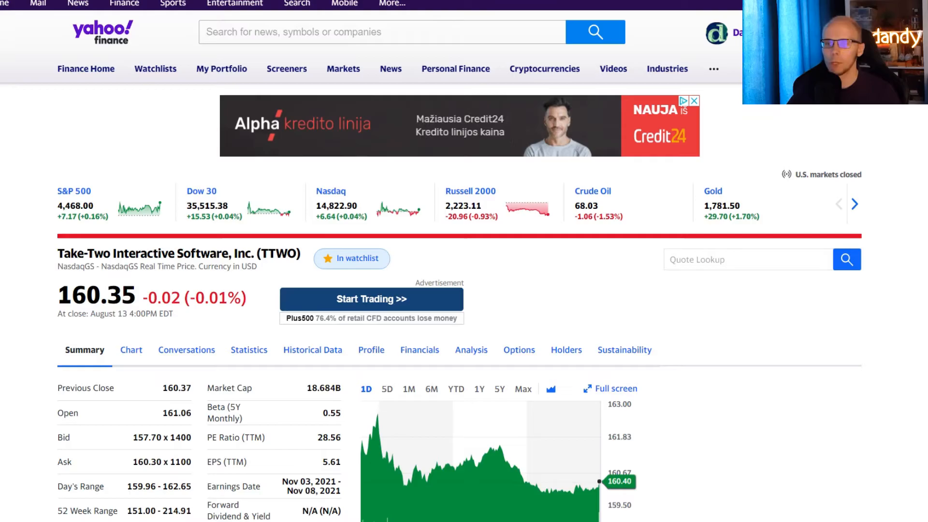
pyautogui.scroll(-3)
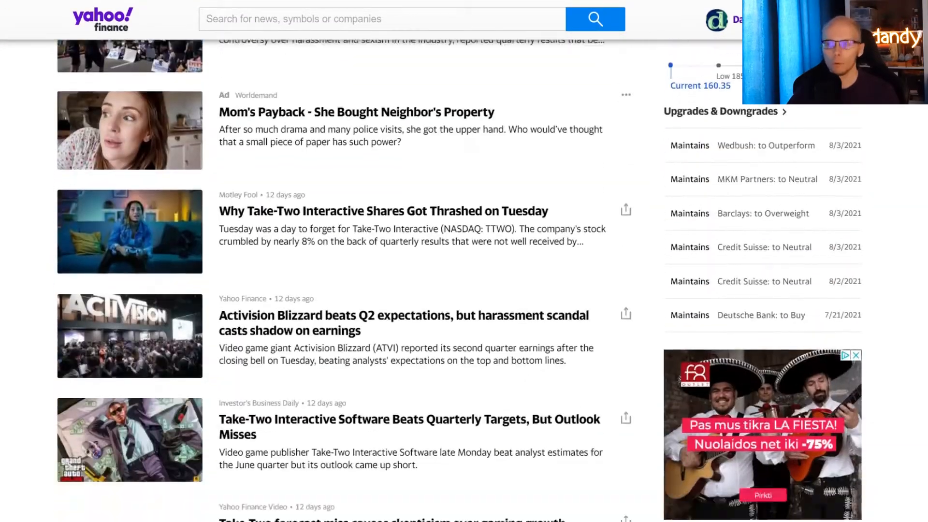
pyautogui.scroll(-3)
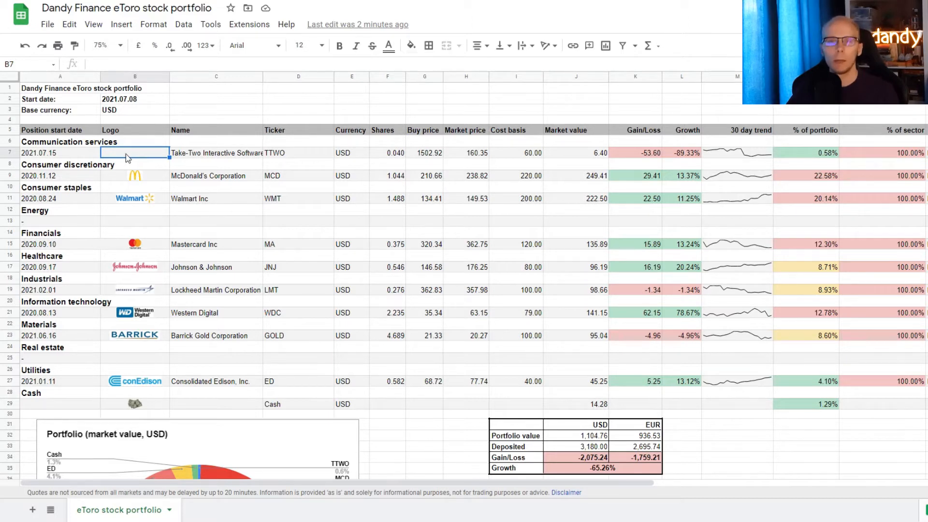
# Insert the Take-Two Interactive logo image into the TTWO row's logo cell
pyautogui.click(123, 24)
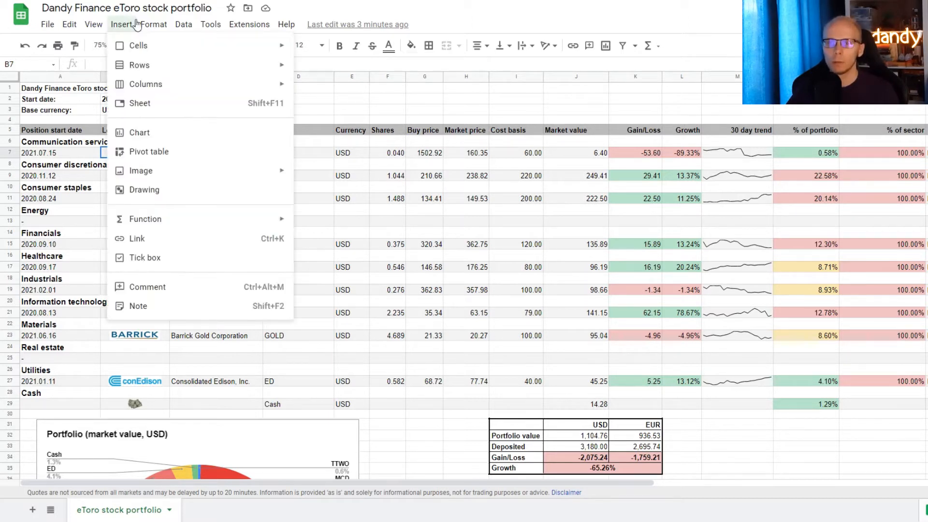
pyautogui.moveTo(140, 171)
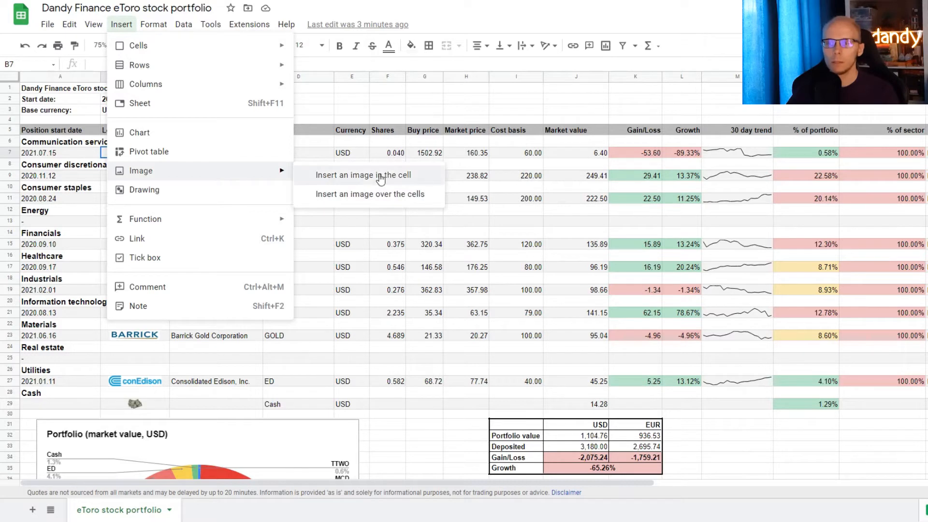
pyautogui.click(363, 174)
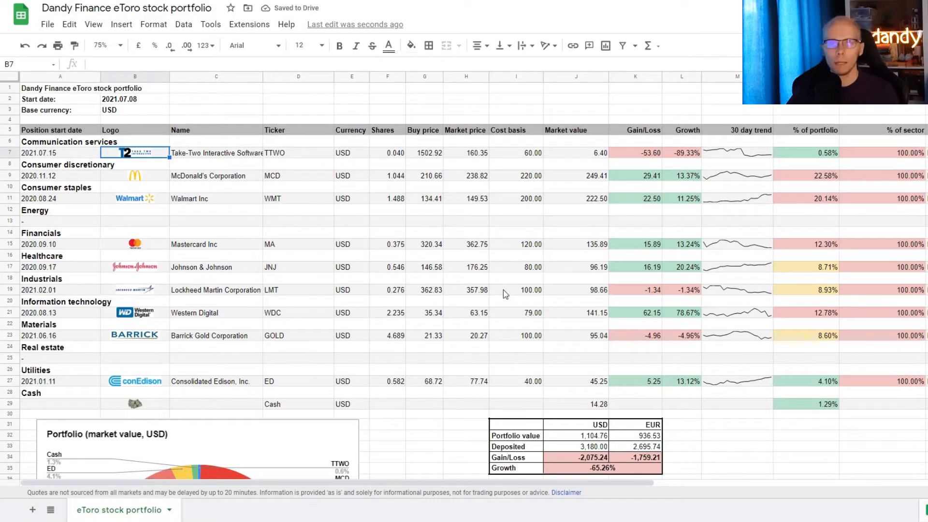
# Enter 1.23 shares and a 200.00 cost basis for Take-Two
pyautogui.click(387, 153)
pyautogui.write('1.23')
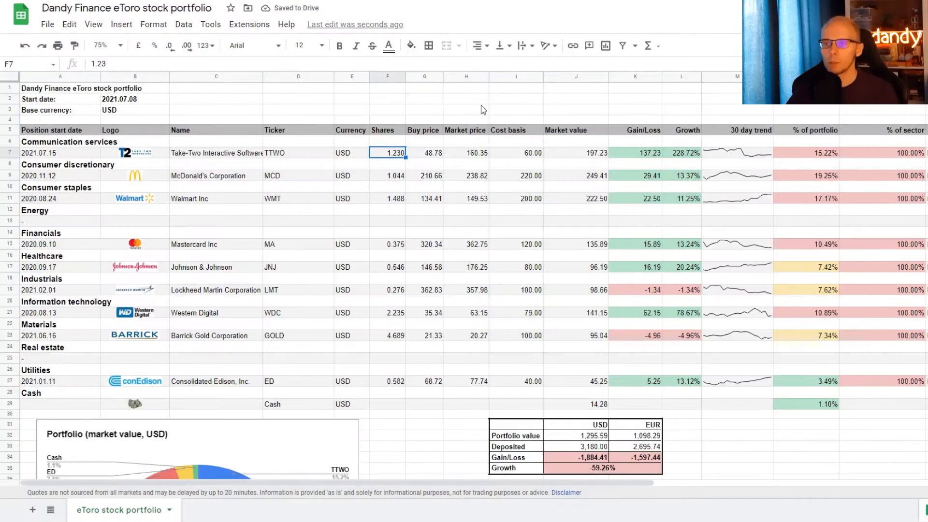
pyautogui.click(424, 153)
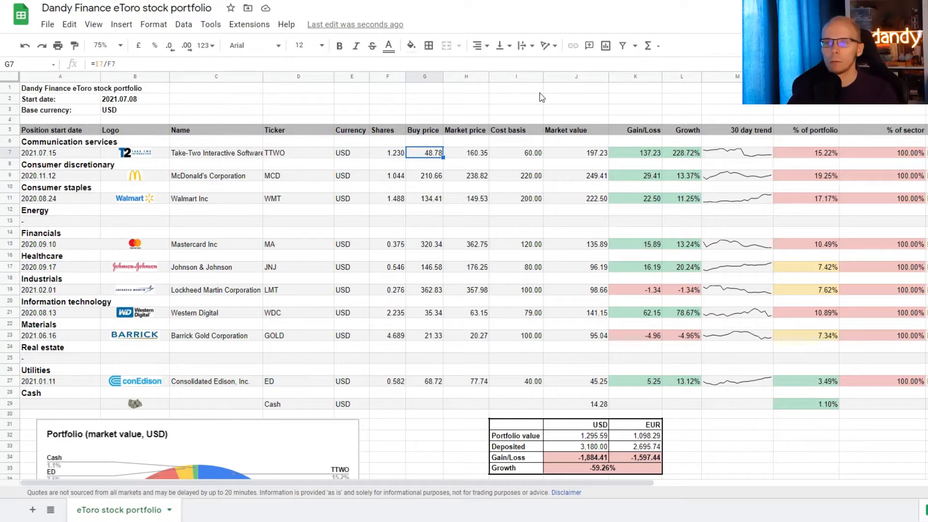
pyautogui.click(465, 152)
pyautogui.write('200')
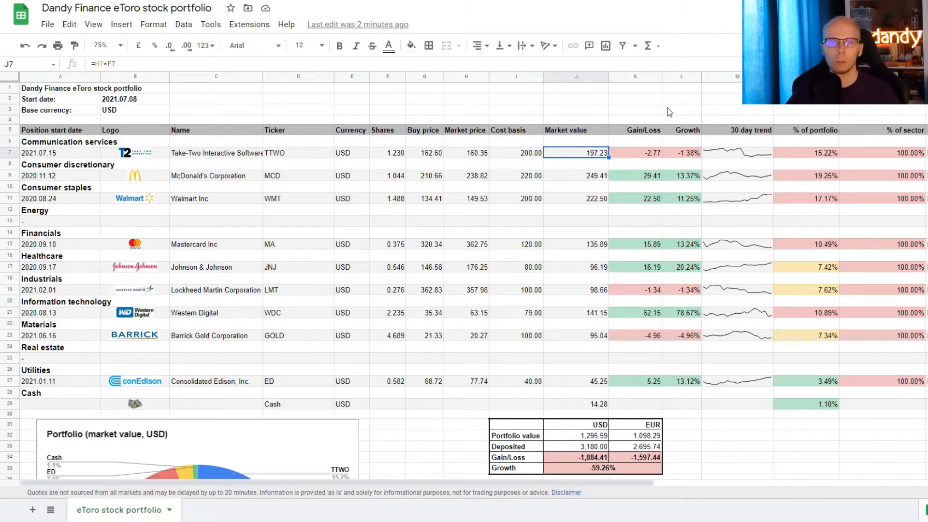
# Check the Gain/Loss, Growth, 30-day trend, % of portfolio and % of sector formulas
pyautogui.click(635, 153)
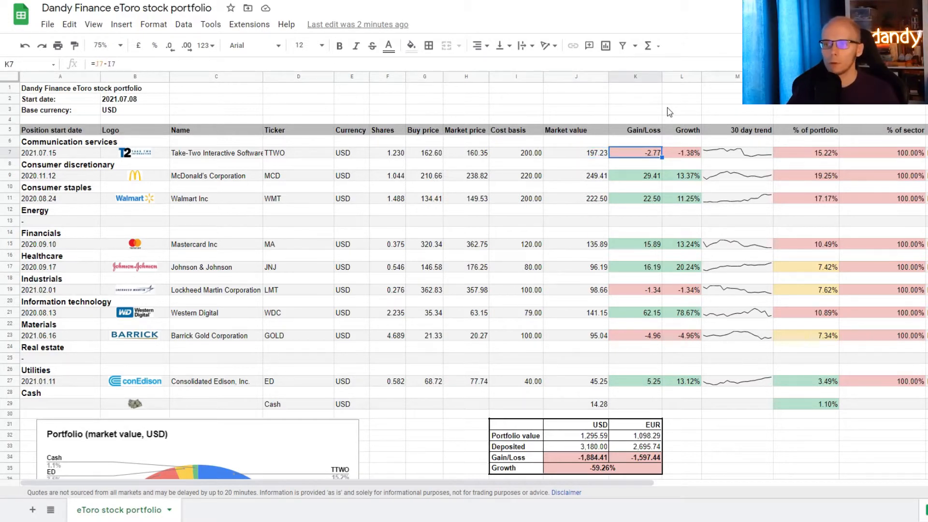
pyautogui.click(682, 153)
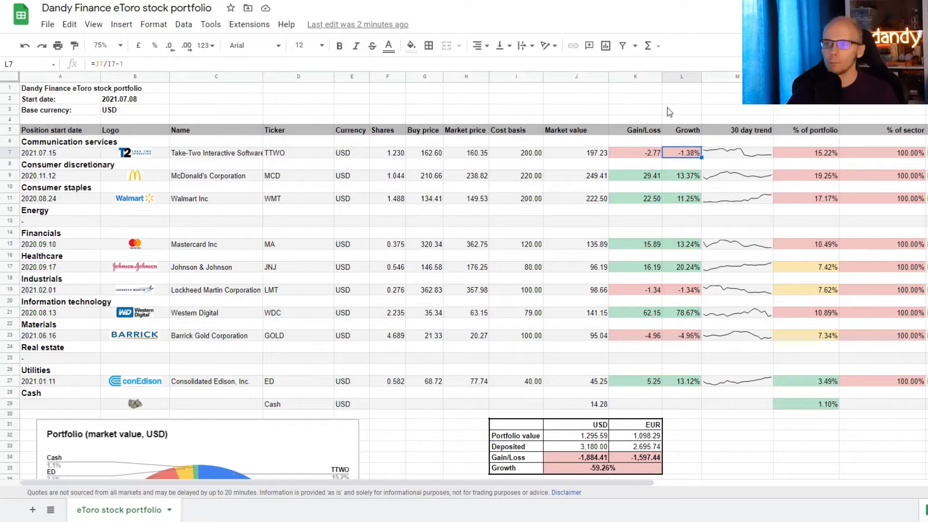
pyautogui.click(737, 153)
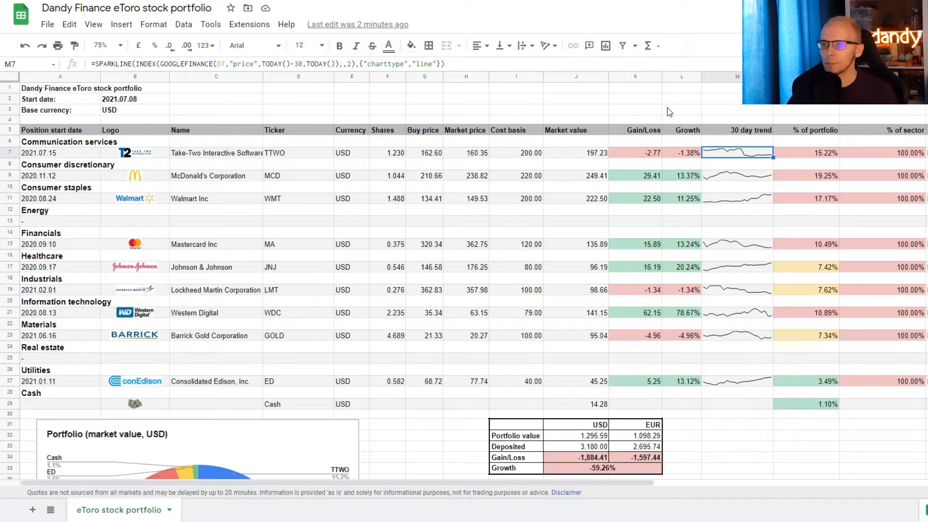
pyautogui.click(817, 152)
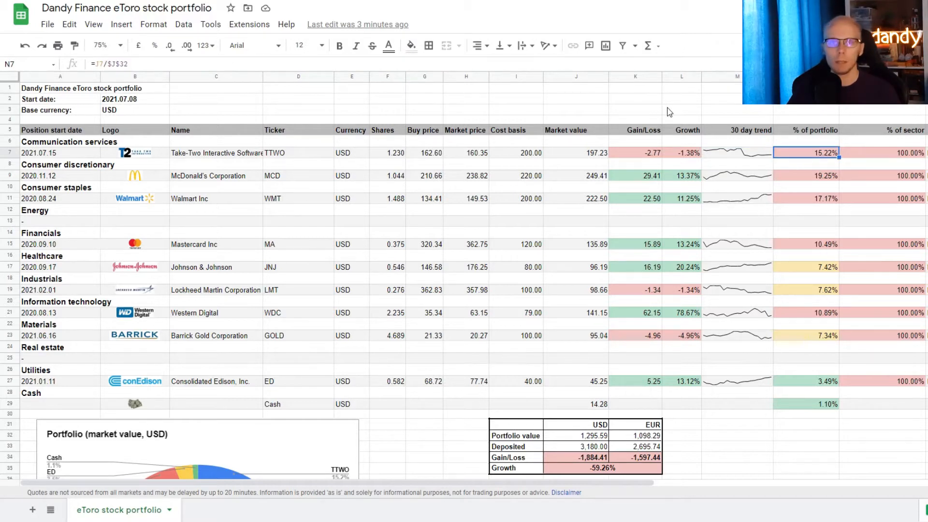
pyautogui.click(890, 152)
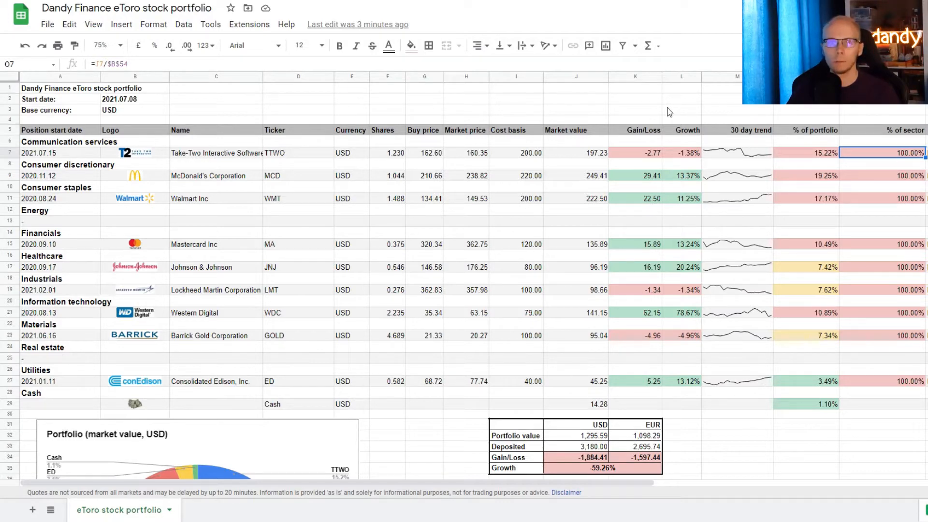
# Change the Take-Two exchange code in P7 to NasdaqGS:TTWO
pyautogui.hscroll(3)
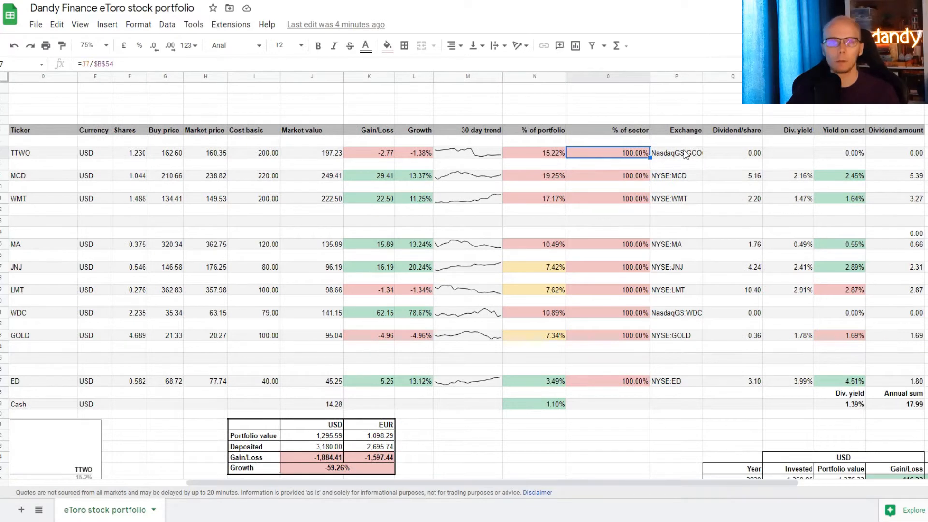
pyautogui.click(676, 153)
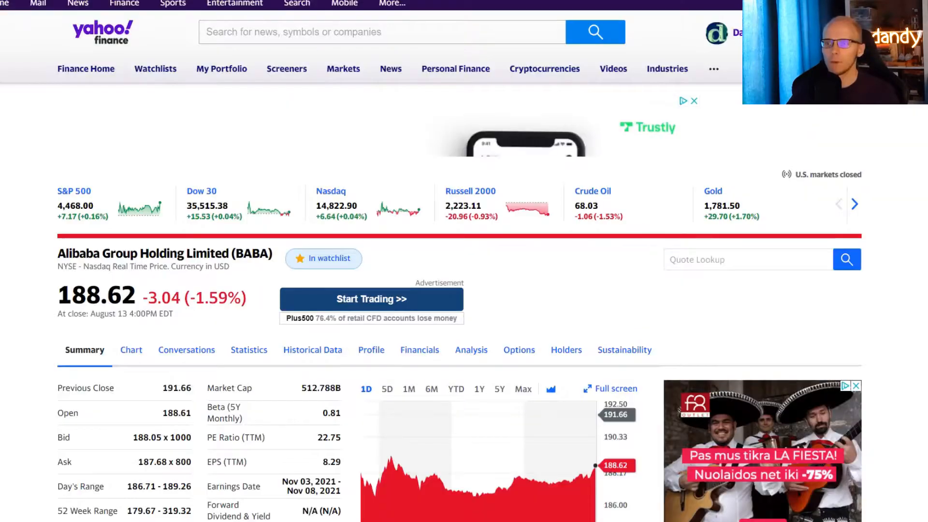
# Scroll the Alibaba (BABA) Yahoo Finance quote page showing the 188.62 close
pyautogui.scroll(-3)
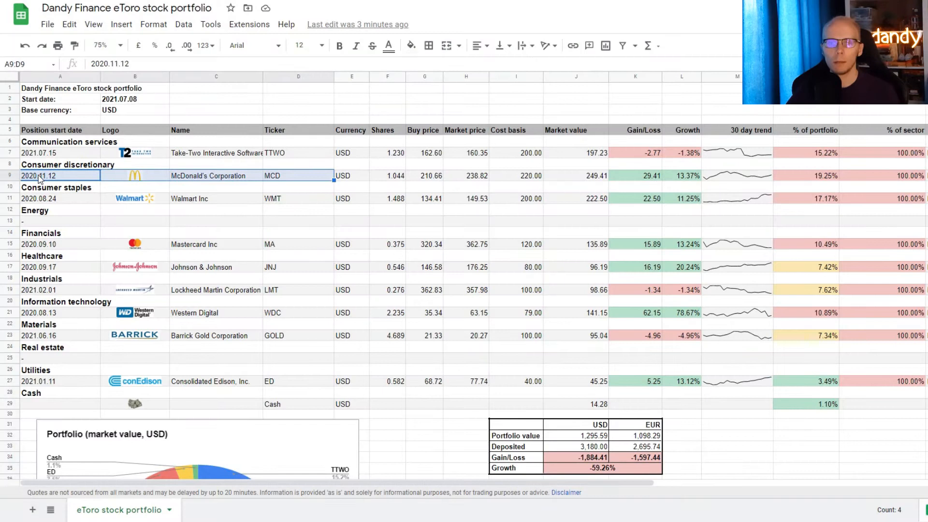
# Enter Alibaba Group Holding Limited, dated 2021.07.08, ticker BABA, and insert its logo
pyautogui.write('2021.07.08')
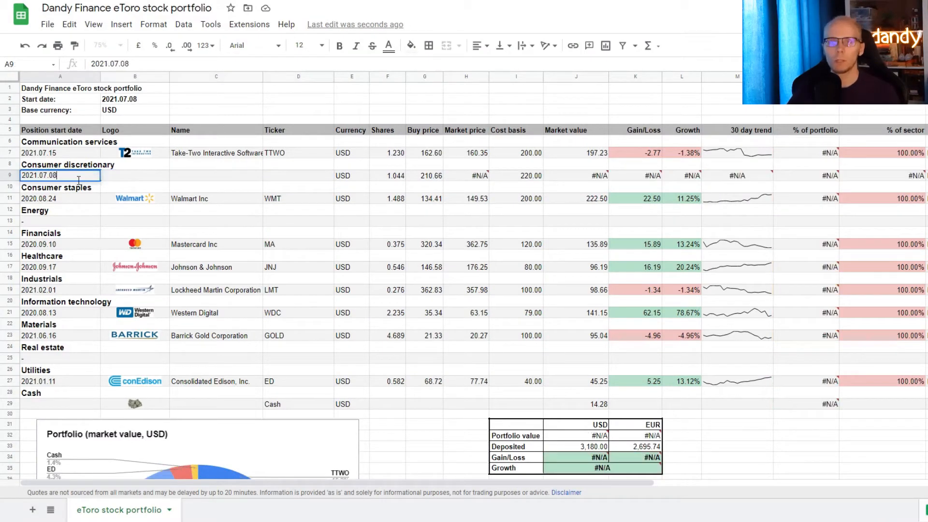
pyautogui.write('Alibaba Group Holding Limited')
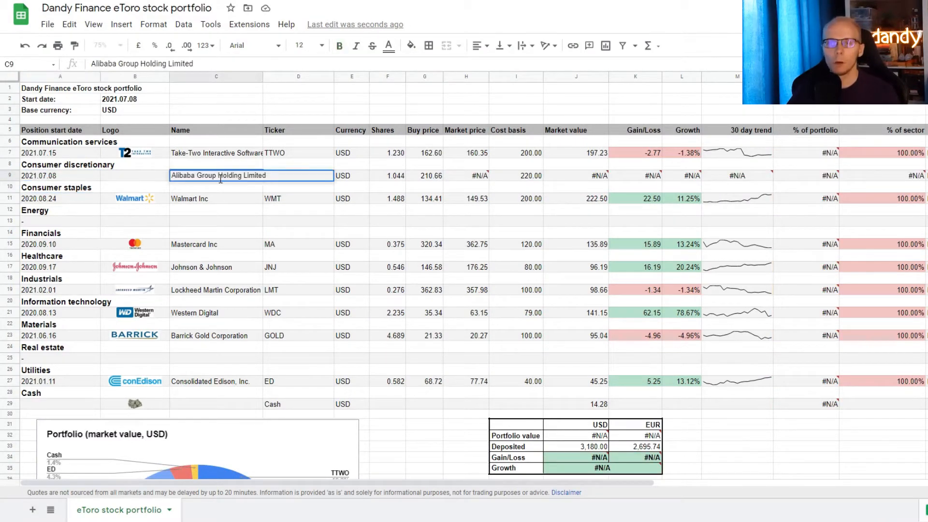
pyautogui.click(298, 175)
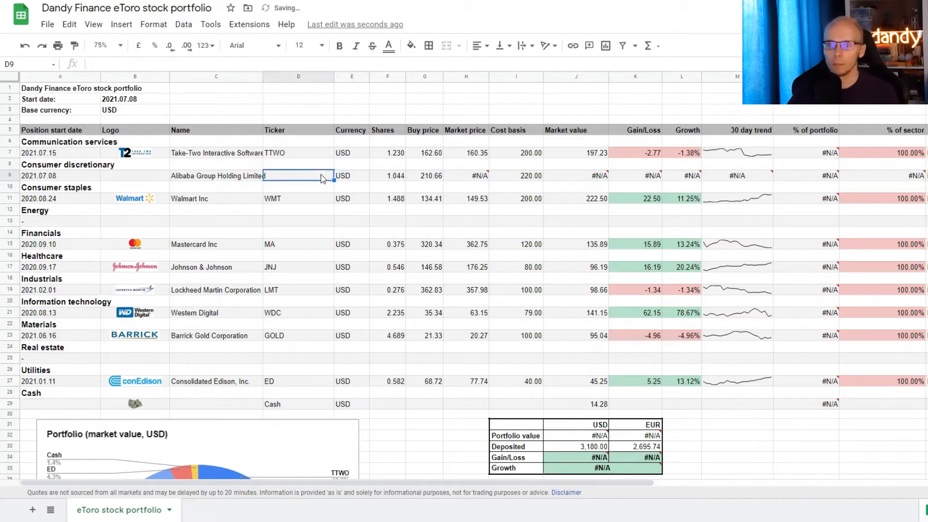
pyautogui.write('BABA')
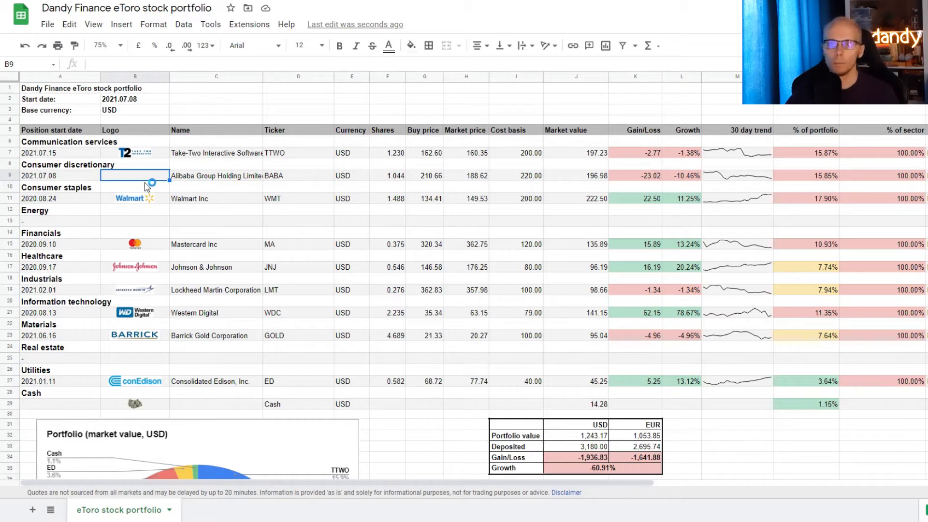
pyautogui.click(121, 24)
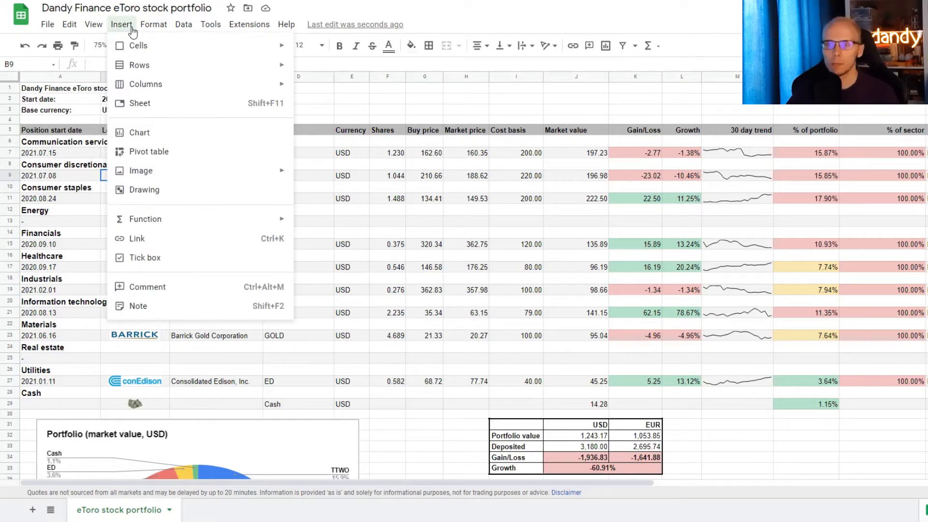
pyautogui.moveTo(140, 170)
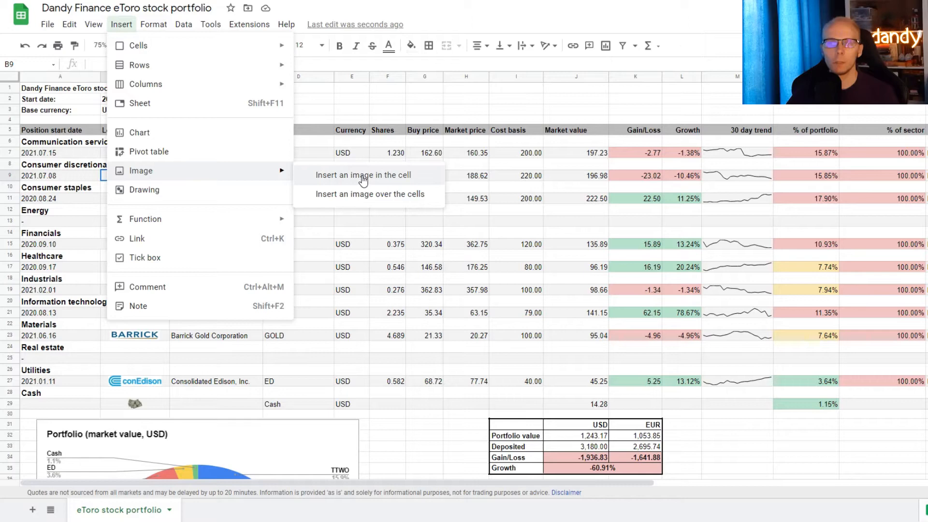
pyautogui.click(363, 175)
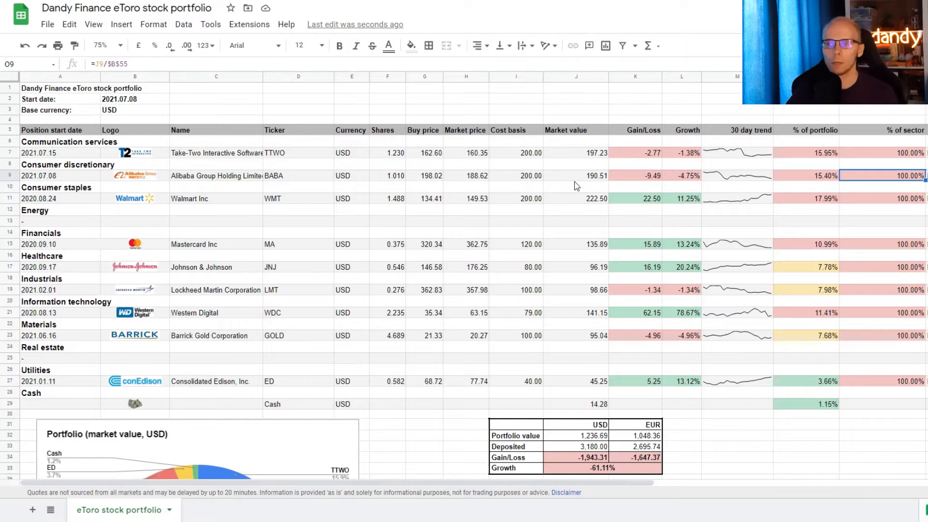
# Scroll right to the Alibaba row's Exchange column, still showing NYSE:MCD
pyautogui.hscroll(3)
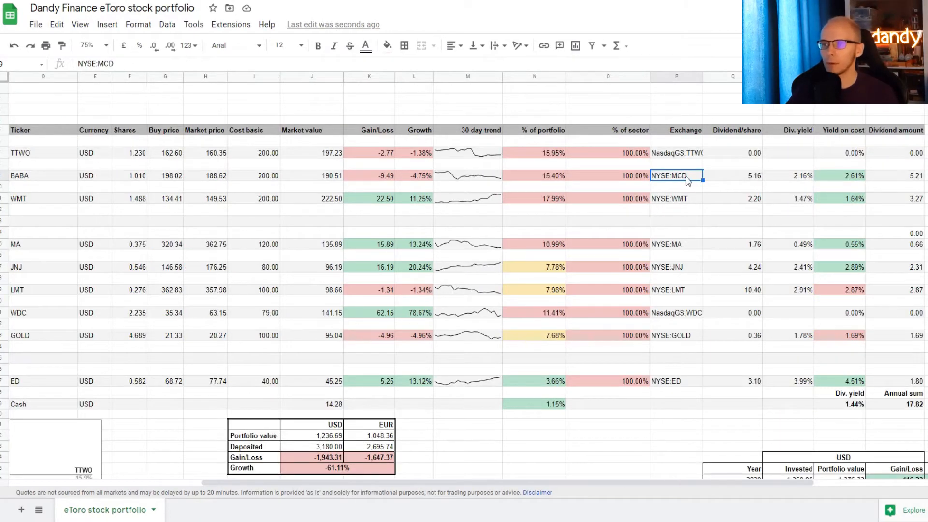
pyautogui.moveTo(548, 102)
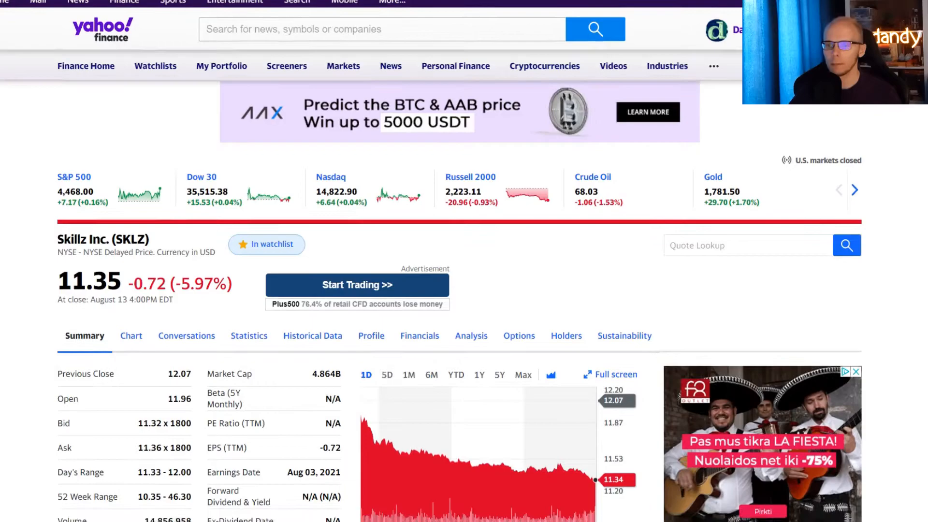
# Scroll through the SKLZ quote and news, then select the Take-Two row
pyautogui.scroll(-3)
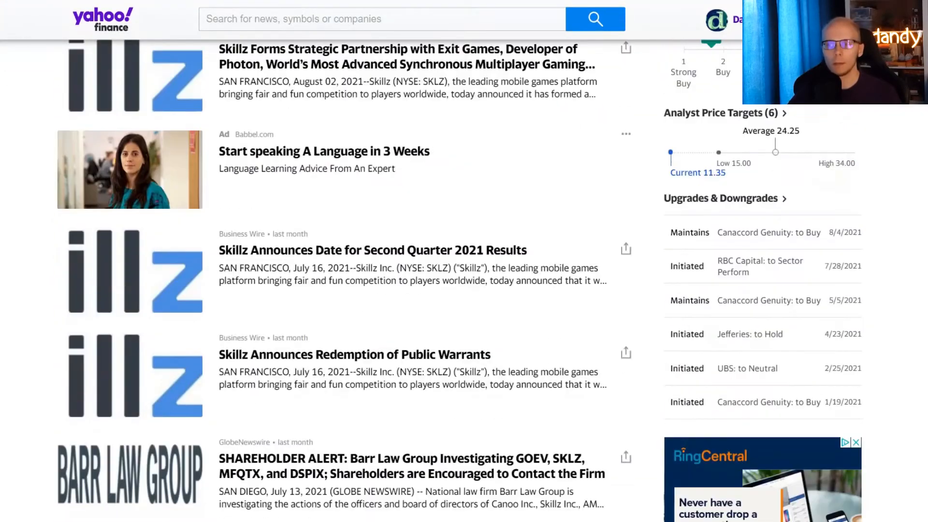
pyautogui.scroll(-3)
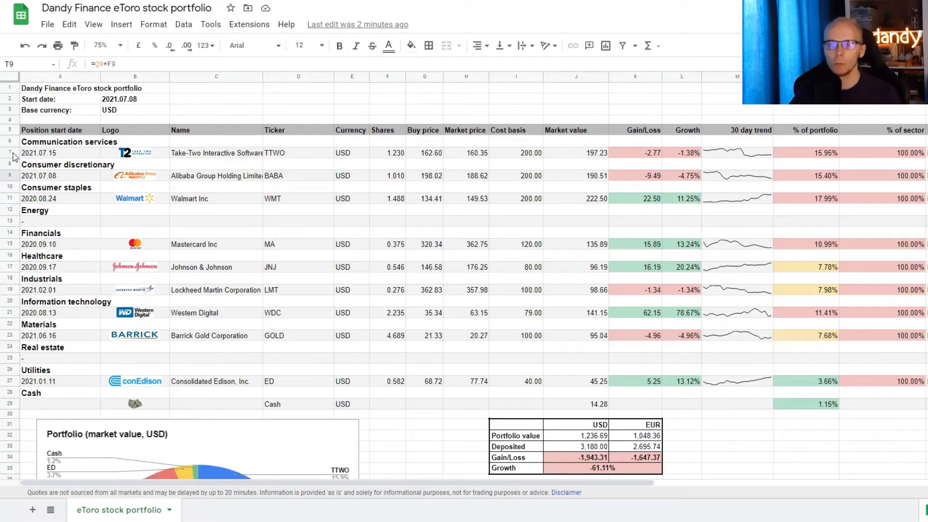
pyautogui.click(9, 152)
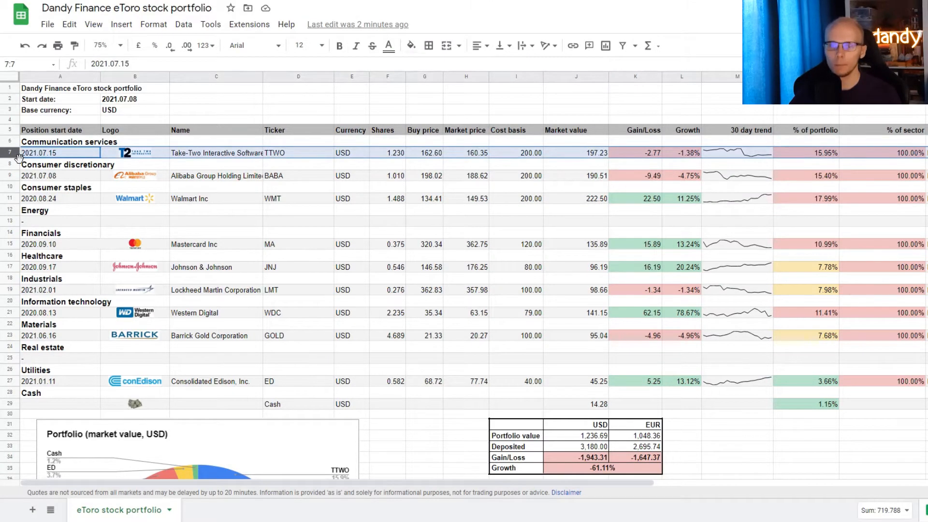
# Add a copied row below Take-Two with date 2021.07.14 and ticker SKLZ
pyautogui.rightClick(39, 153)
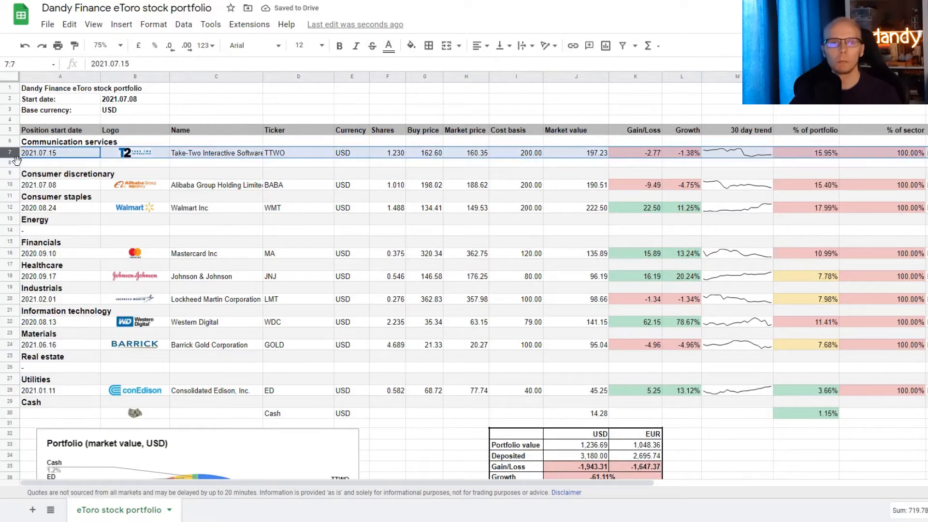
pyautogui.rightClick(39, 152)
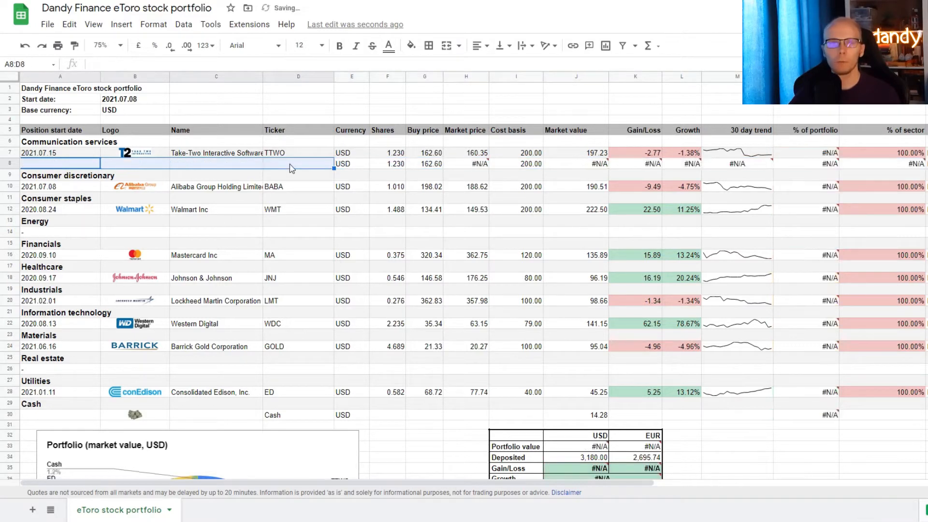
pyautogui.write('2021.07.14')
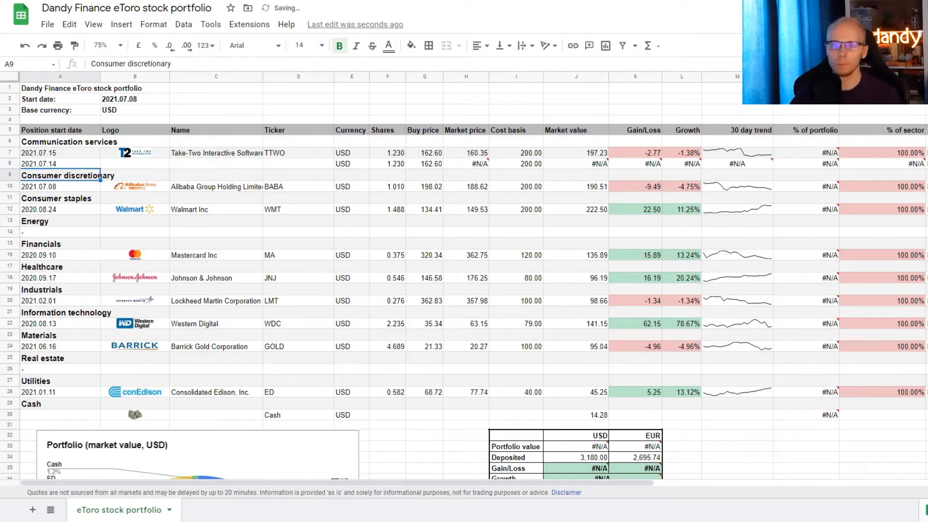
pyautogui.write('SKLZ')
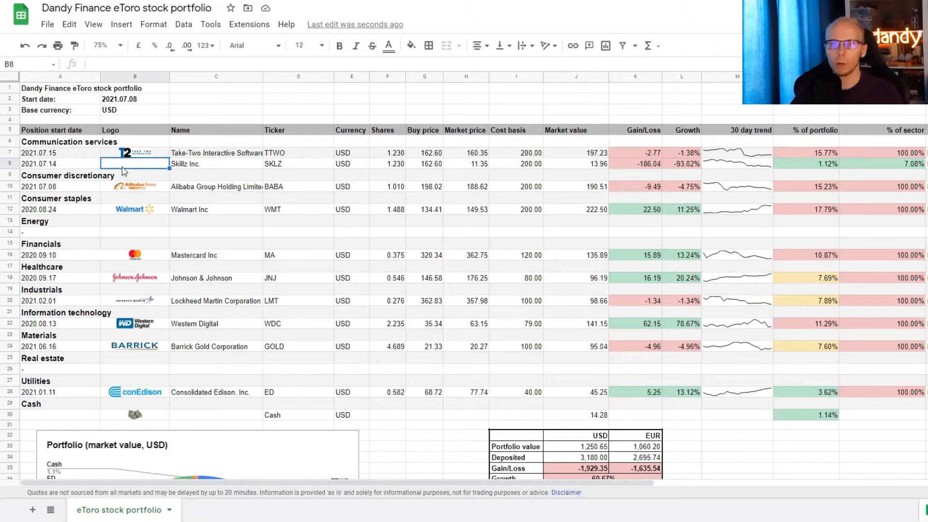
# Start inserting a Skillz logo image into the row's logo cell
pyautogui.click(120, 24)
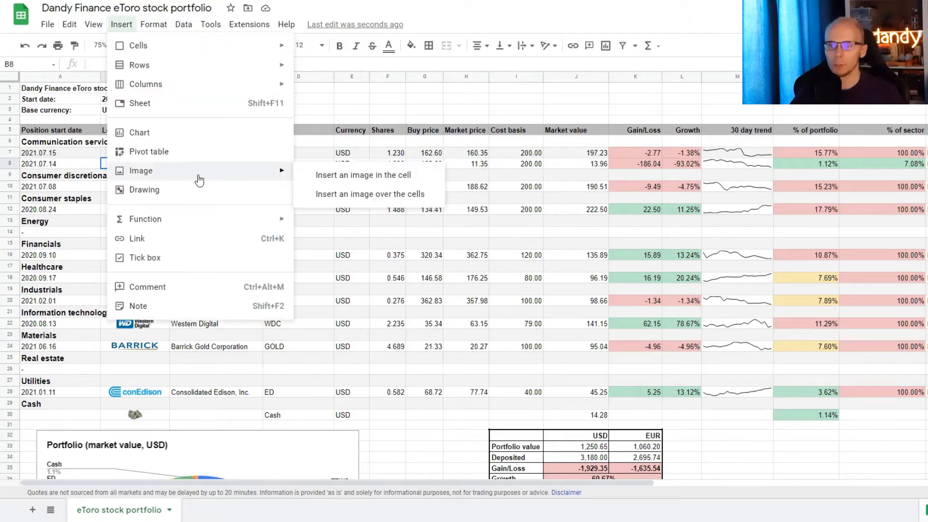
pyautogui.click(363, 174)
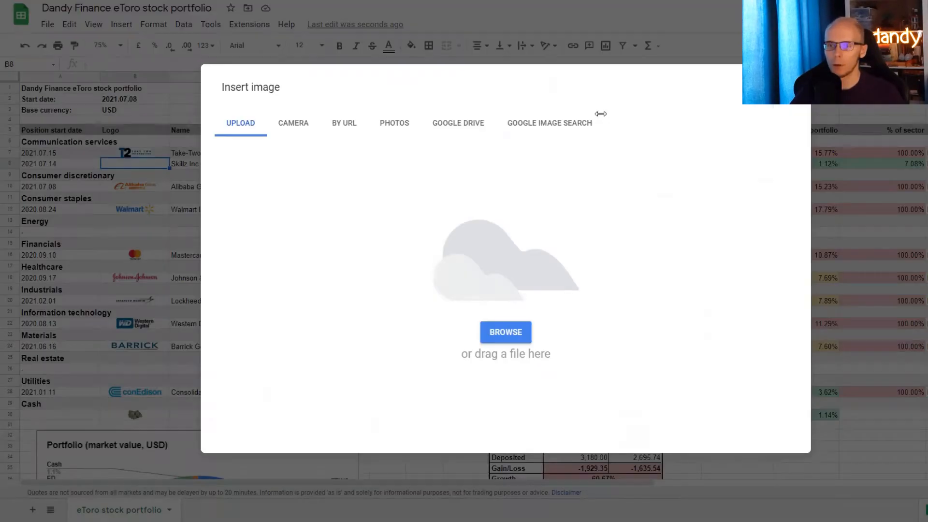
pyautogui.click(505, 331)
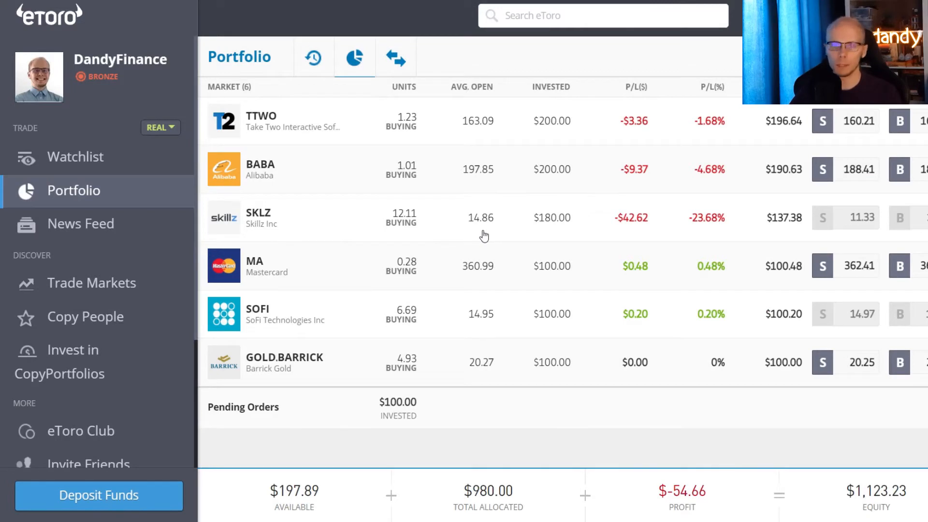
pyautogui.moveTo(561, 242)
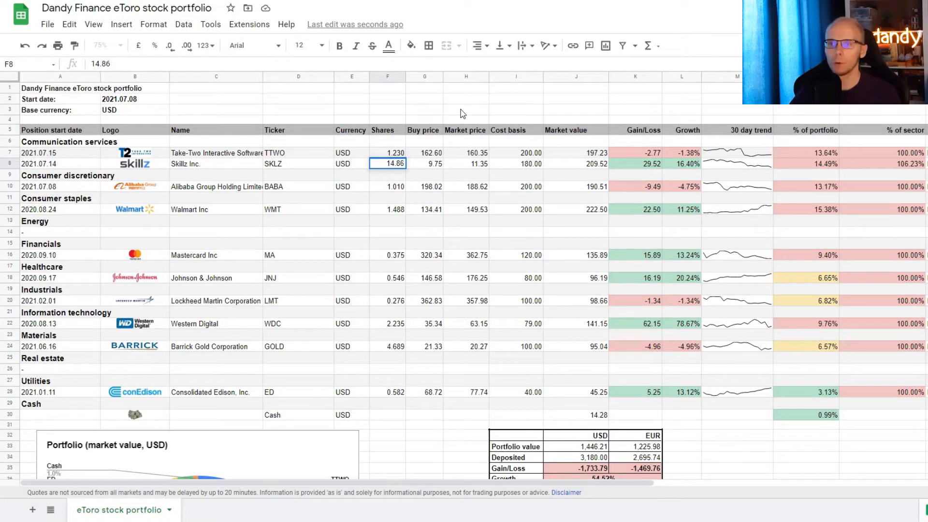
# Enter 180 as the Skillz cost basis and fill in its NYSE:SKLZ exchange cell
pyautogui.write('180')
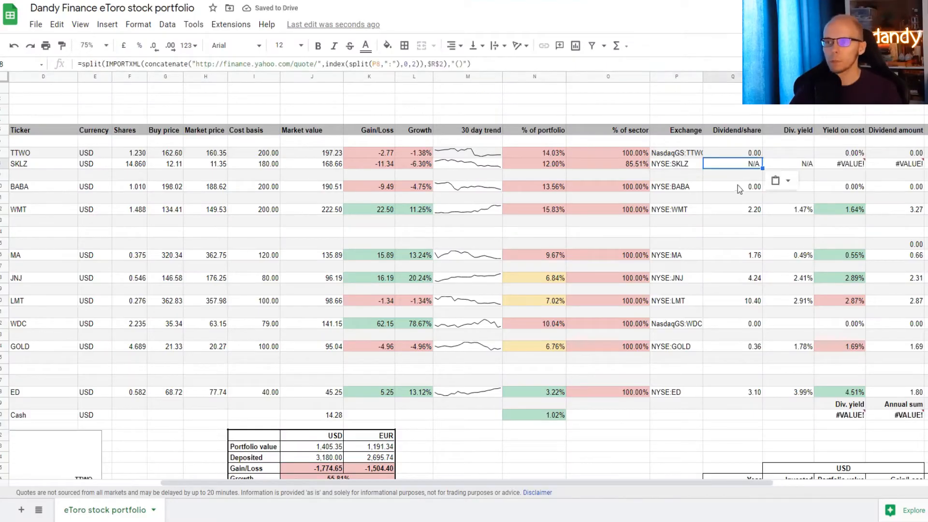
pyautogui.write('0')
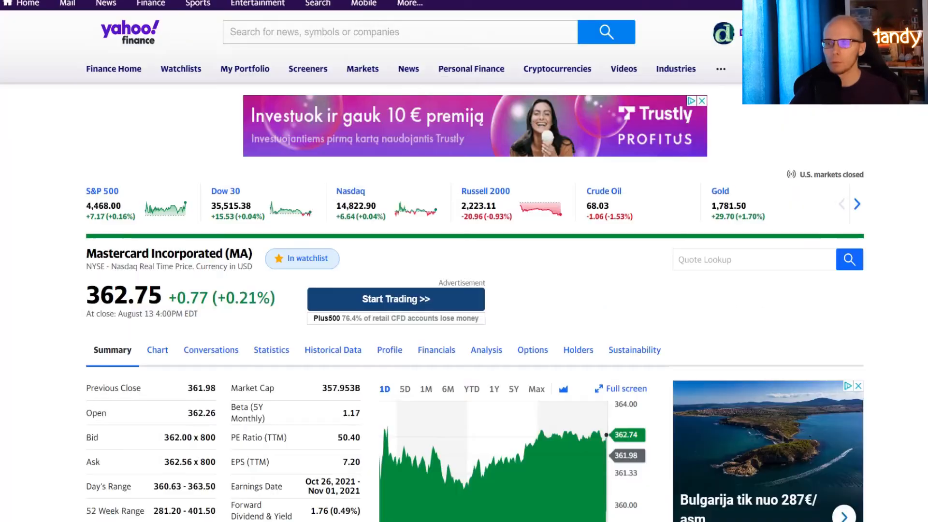
# Change the Mastercard start date to 2021 and review its dividend yield columns
pyautogui.scroll(-3)
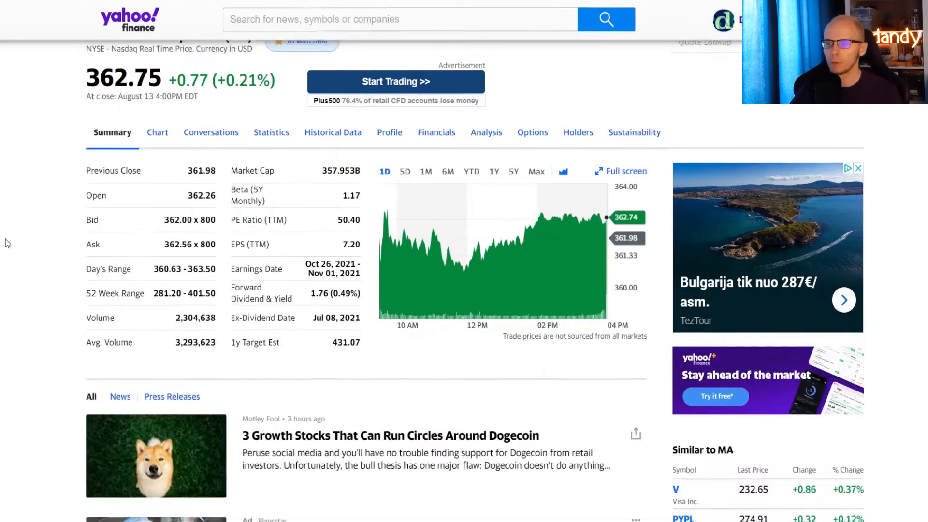
pyautogui.scroll(-3)
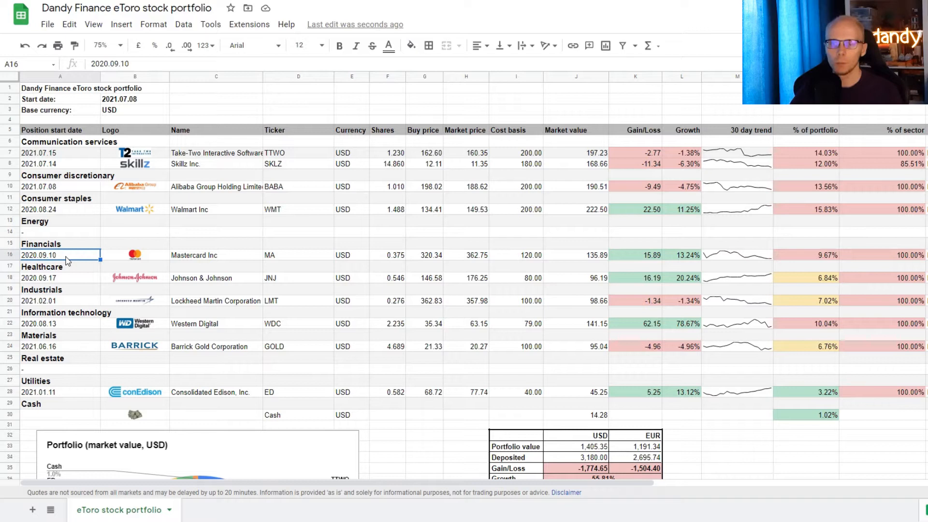
pyautogui.doubleClick(59, 255)
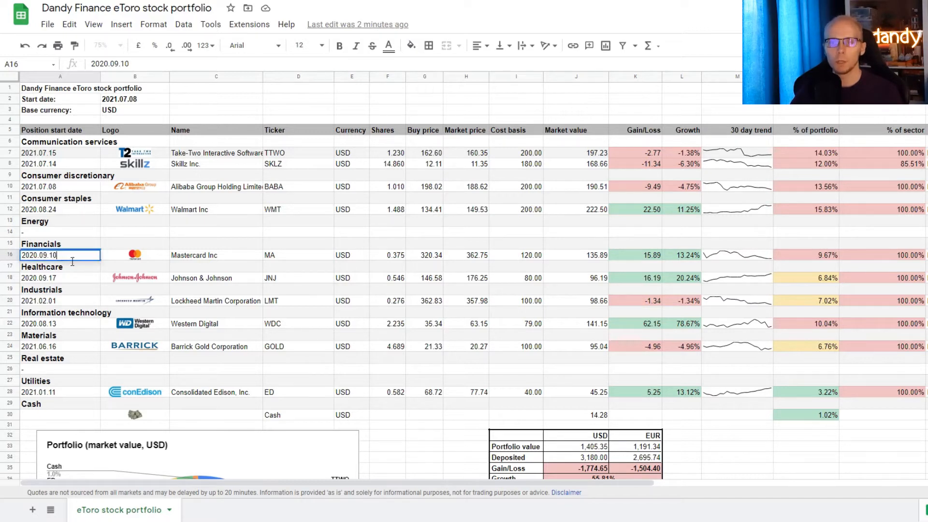
pyautogui.write('2021')
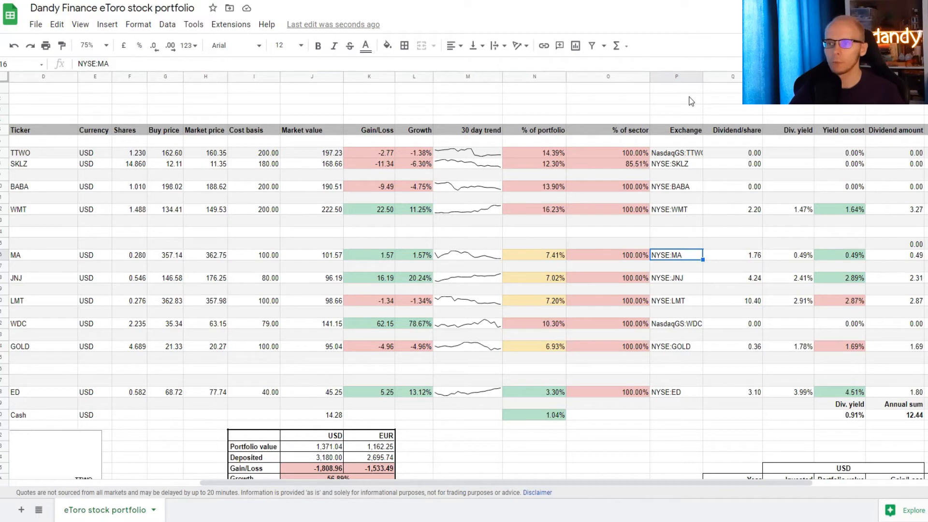
pyautogui.click(737, 254)
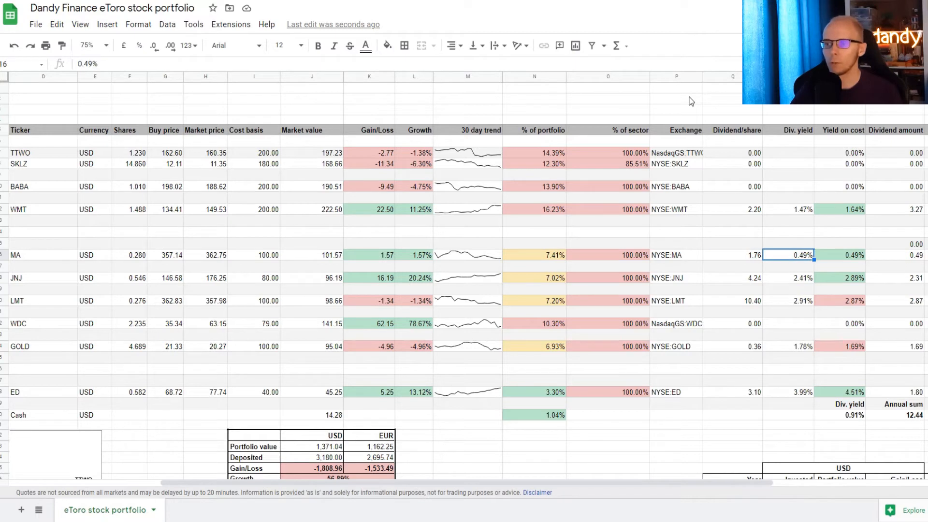
pyautogui.click(842, 255)
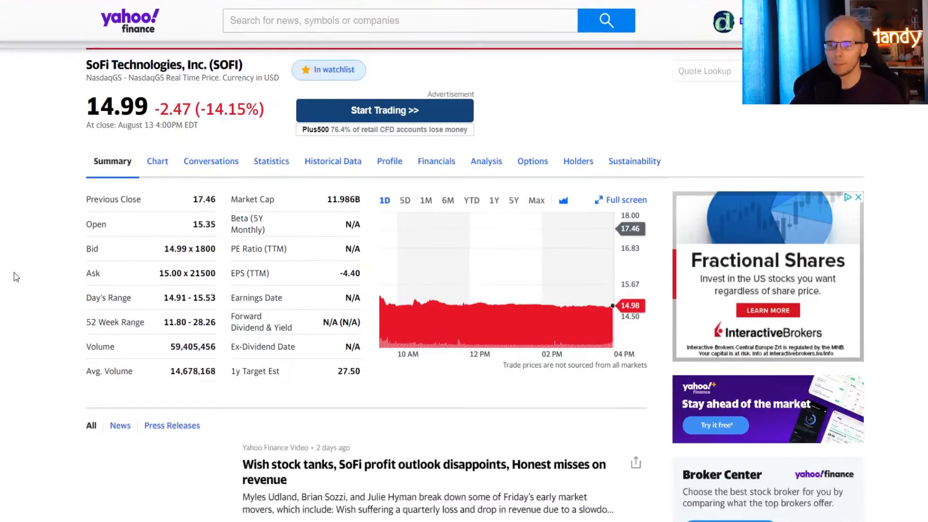
# Add a new row below Mastercard dated 2021.08.13 with ticker SOFI
pyautogui.scroll(-3)
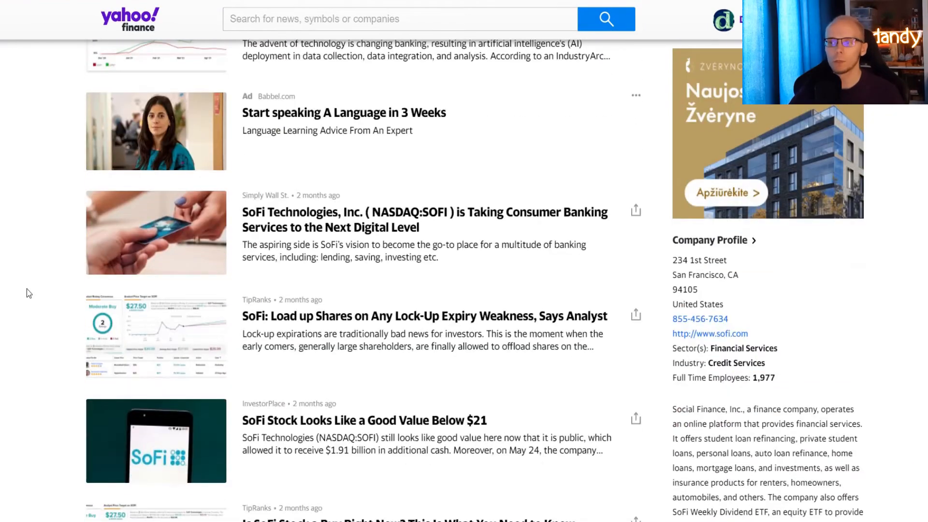
pyautogui.scroll(-3)
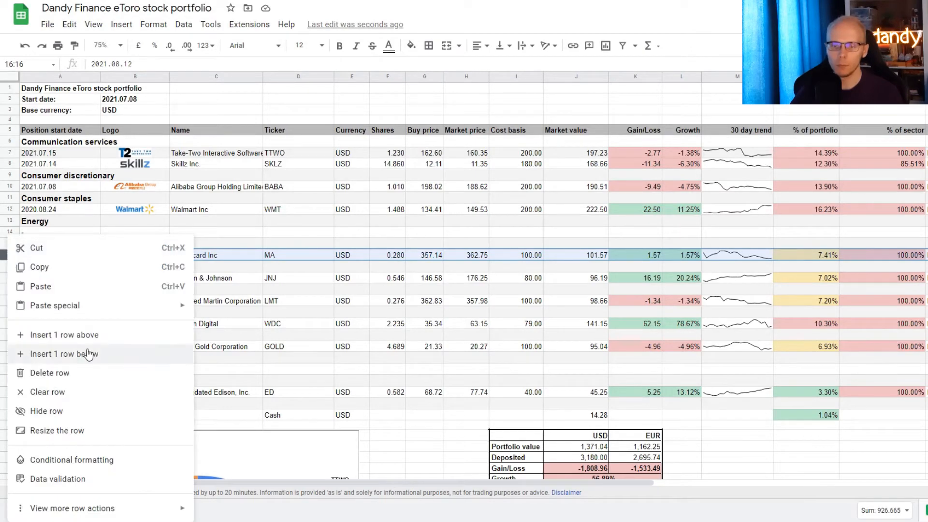
pyautogui.click(64, 354)
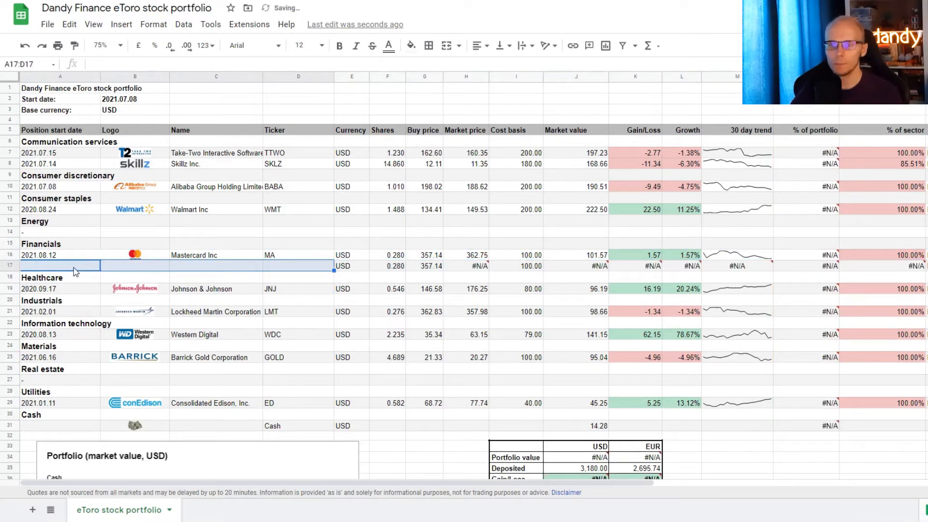
pyautogui.write('2021.08.13')
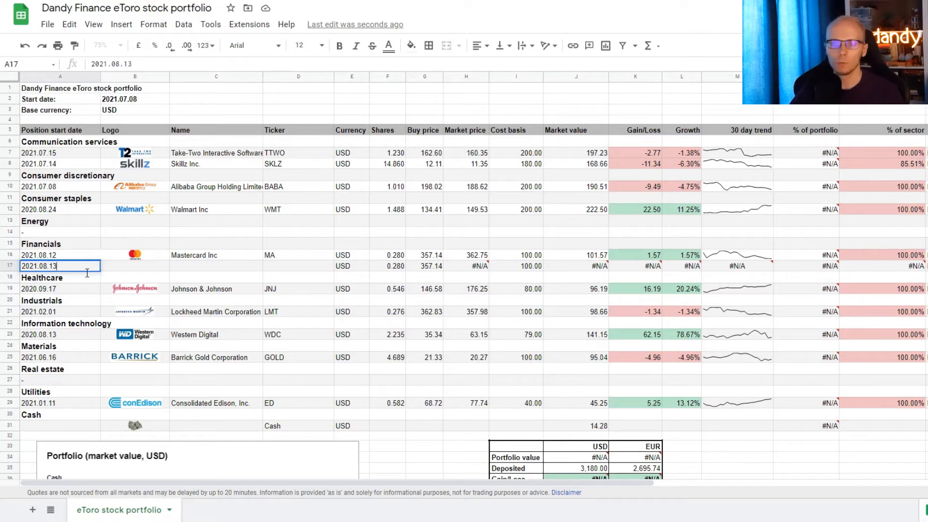
pyautogui.click(297, 266)
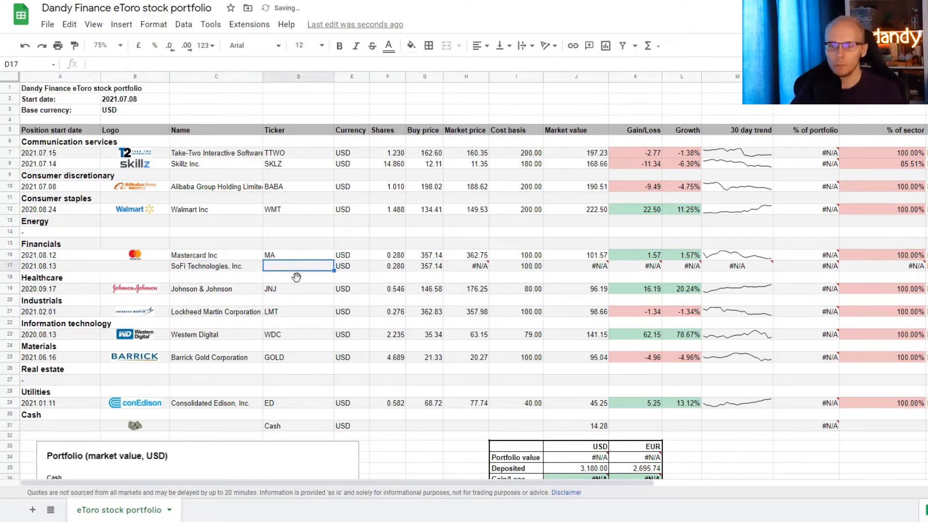
pyautogui.write('SOFI')
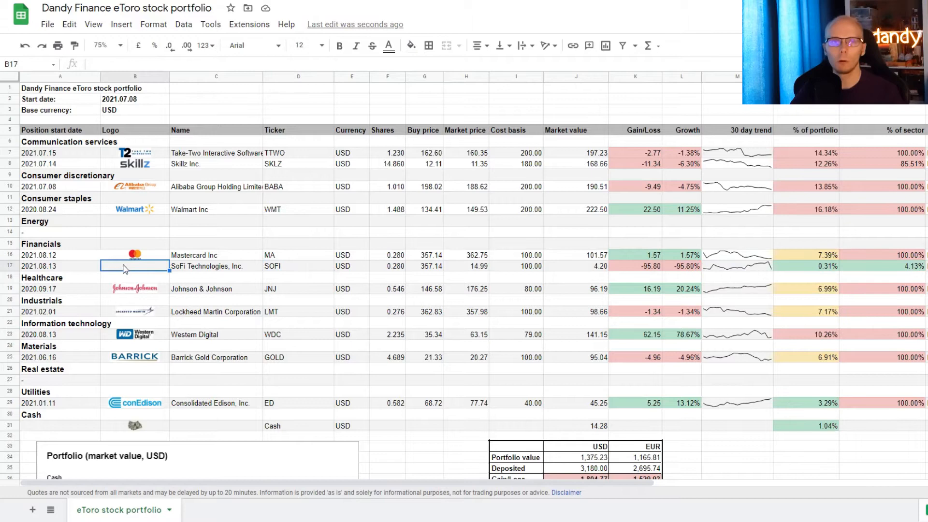
# Place the SoFi logo inside its cell as an in-cell image
pyautogui.click(121, 25)
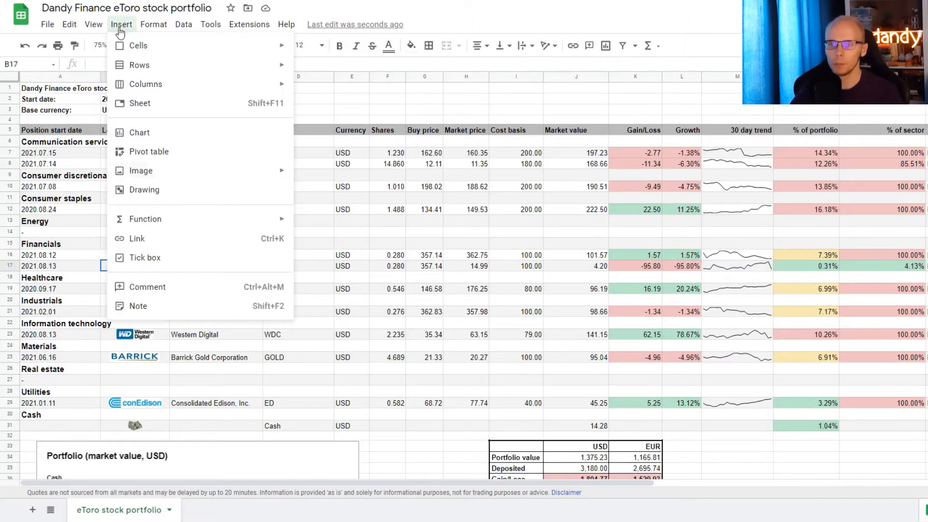
pyautogui.click(142, 170)
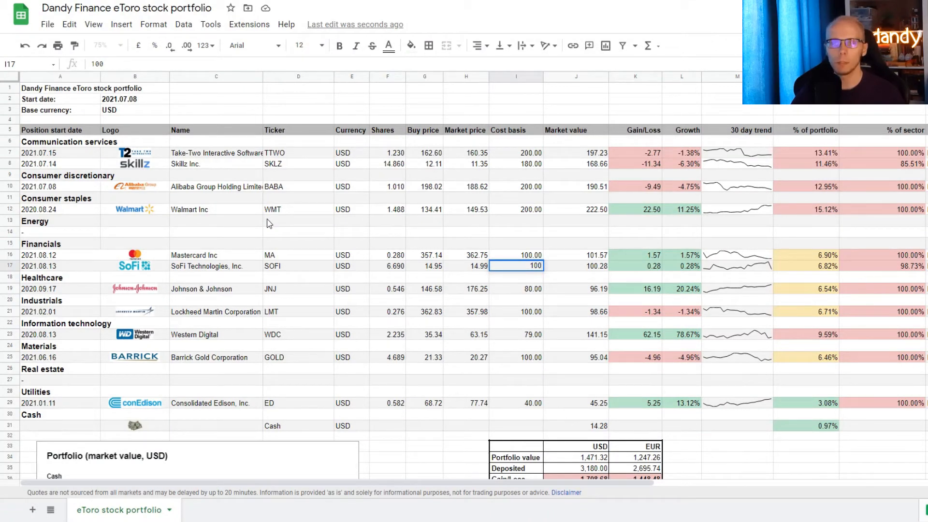
pyautogui.hscroll(3)
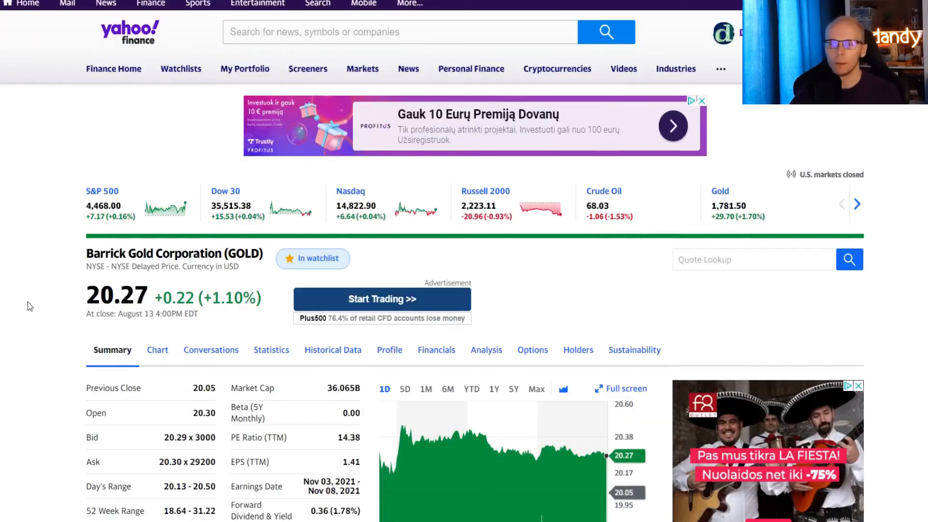
# Set the Barrick Gold start date to 2021.08.10
pyautogui.scroll(-3)
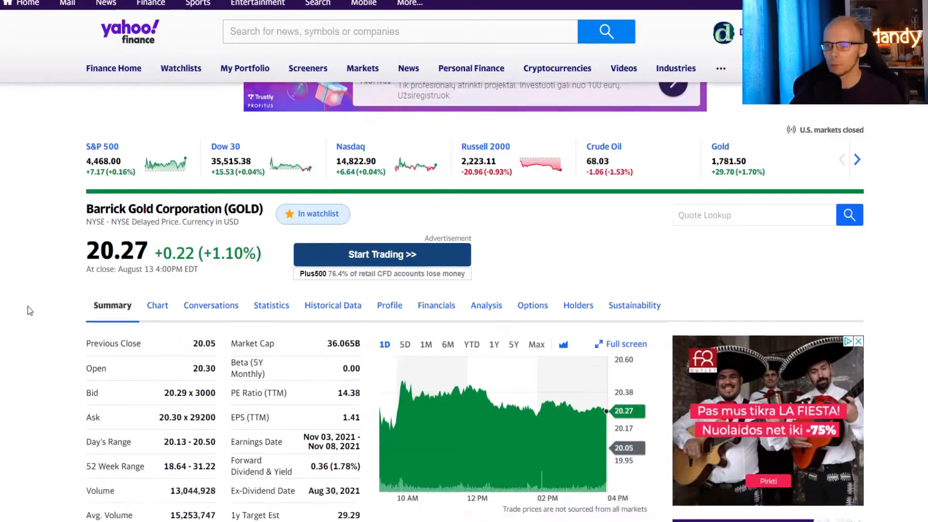
pyautogui.scroll(-3)
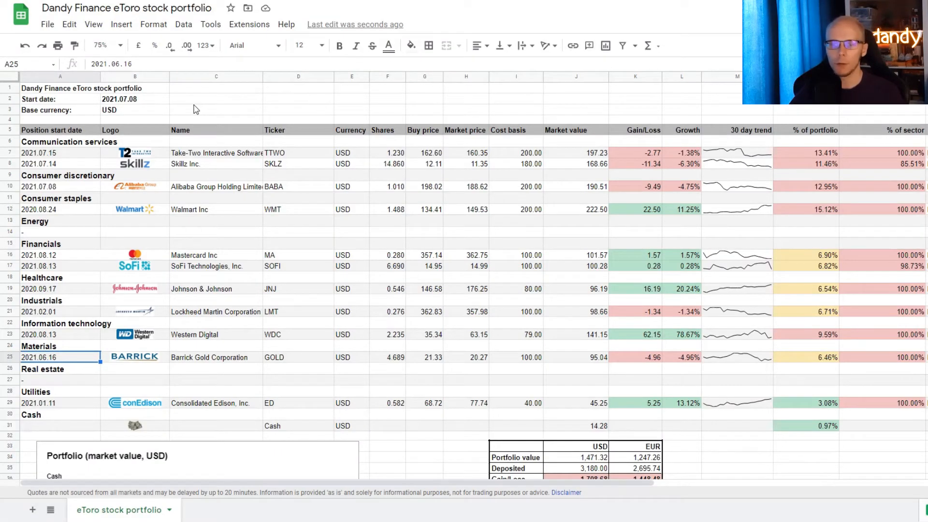
pyautogui.write('2021.08.10')
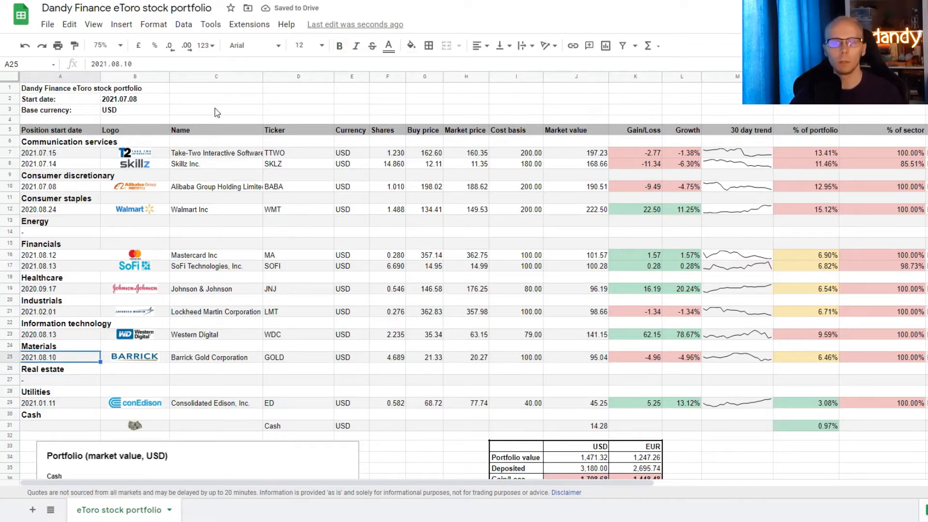
pyautogui.click(388, 356)
pyautogui.write('4.930')
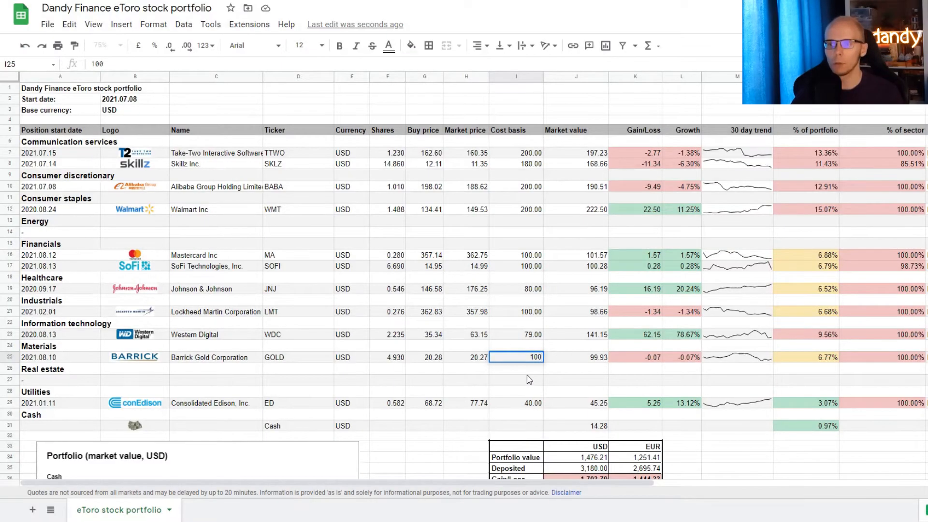
# Review the GOLD dividend per share, dividend yield and yield on cost formulas
pyautogui.hscroll(3)
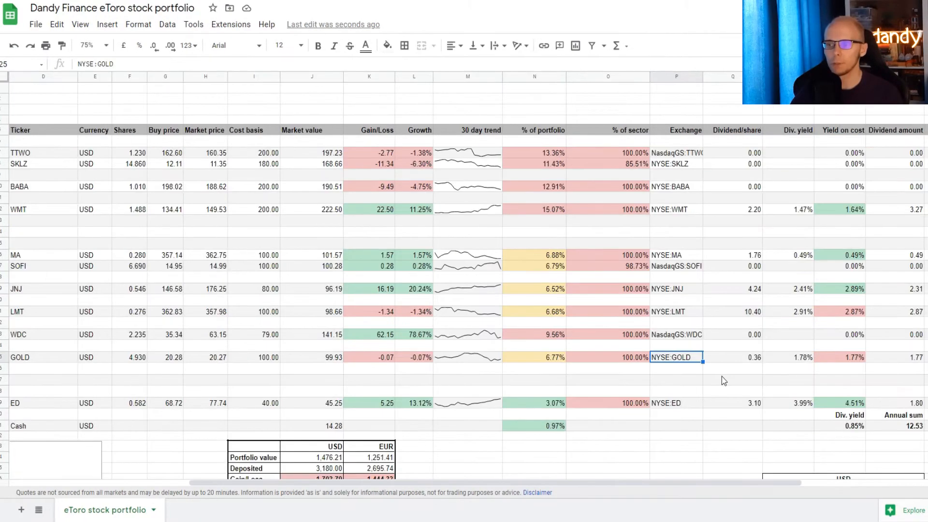
pyautogui.click(732, 356)
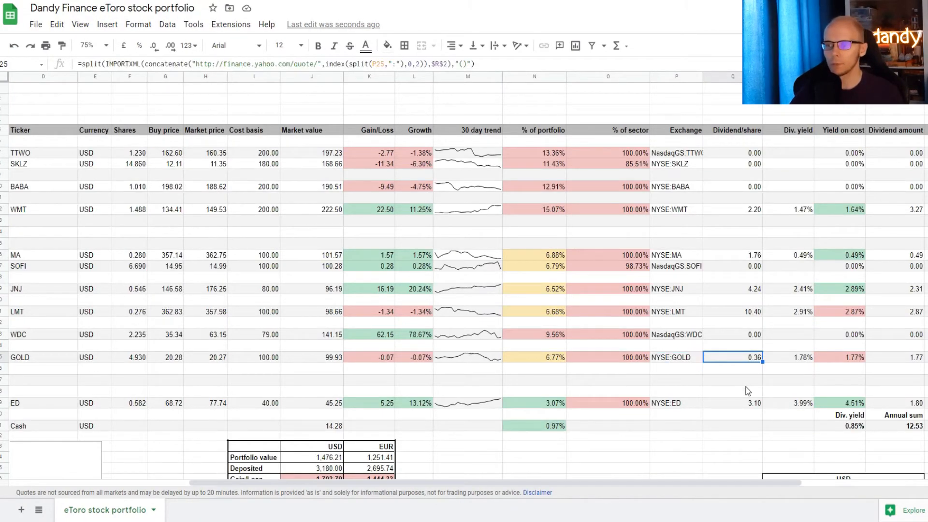
pyautogui.click(788, 357)
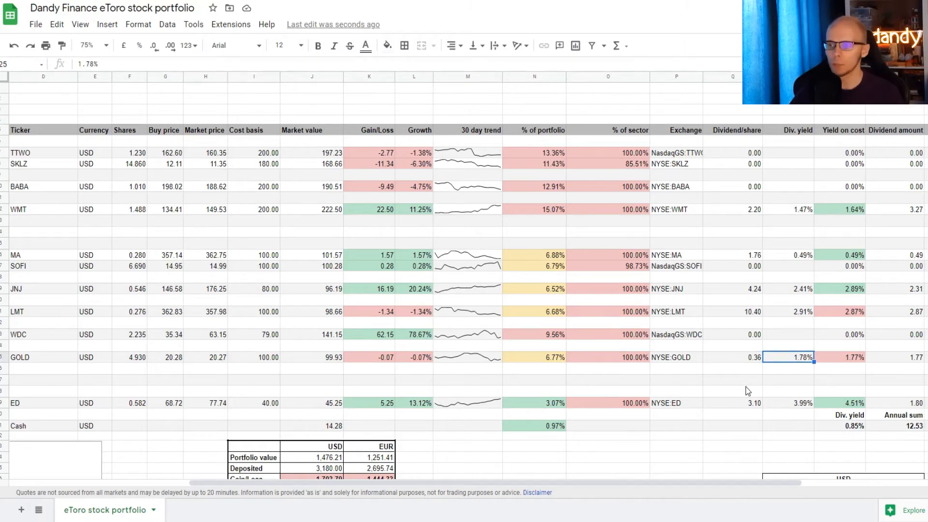
pyautogui.click(839, 356)
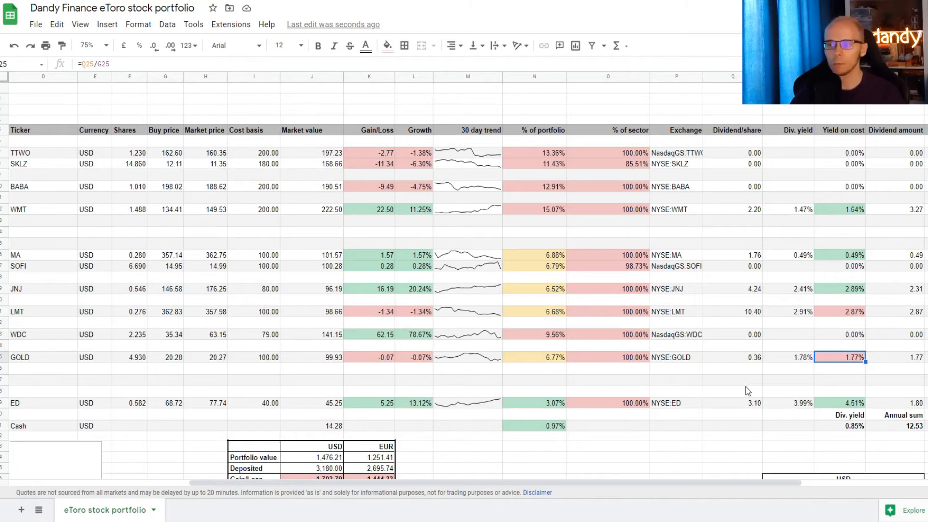
pyautogui.click(895, 357)
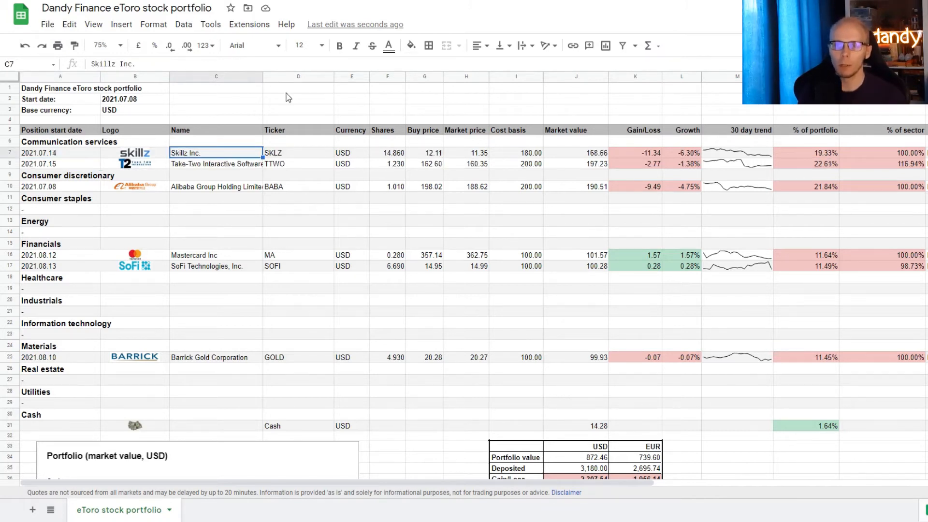
# Review the remaining Take-Two Interactive and Mastercard rows
pyautogui.click(216, 164)
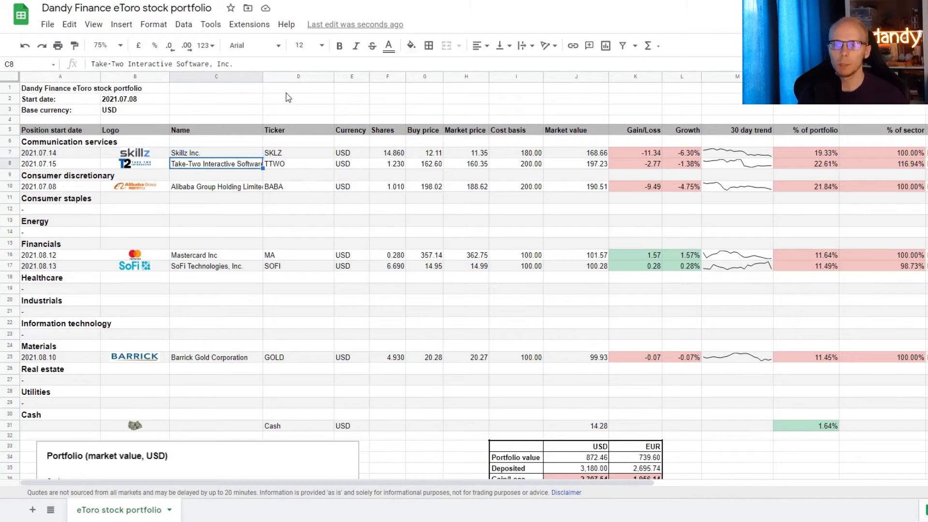
pyautogui.click(216, 255)
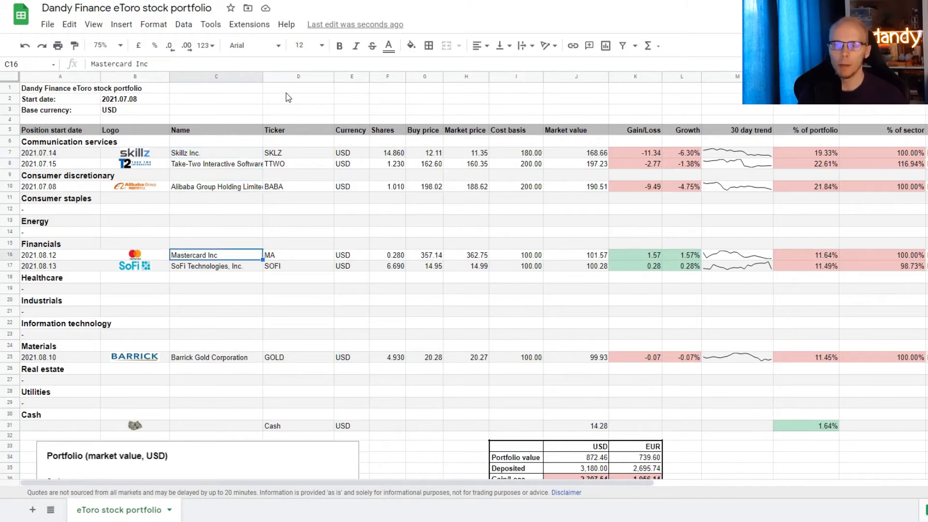
# Review the SoFi row, then bring up the eToro portfolio for comparison
pyautogui.click(215, 266)
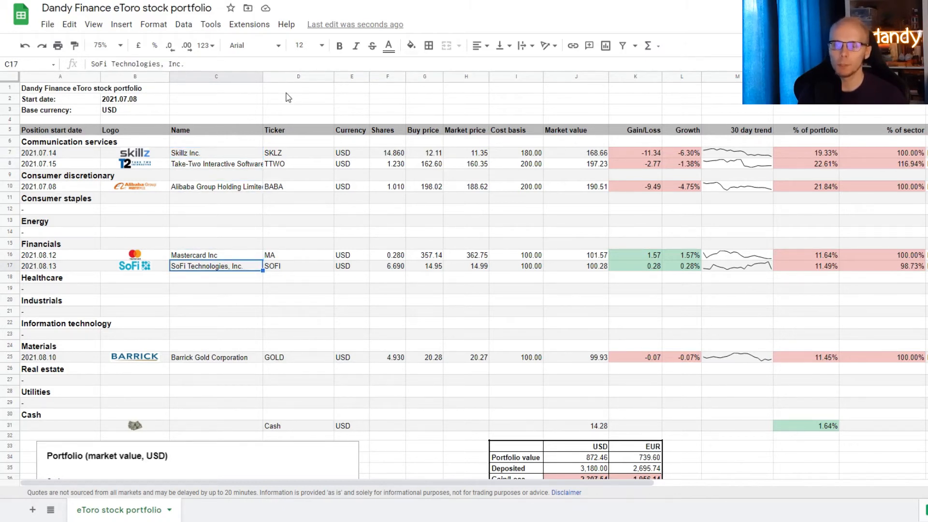
pyautogui.click(575, 426)
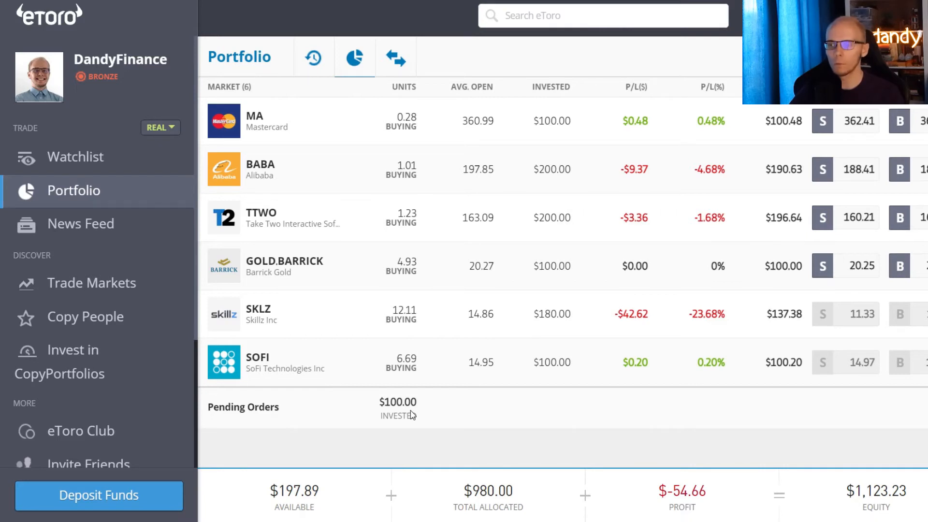
pyautogui.moveTo(329, 502)
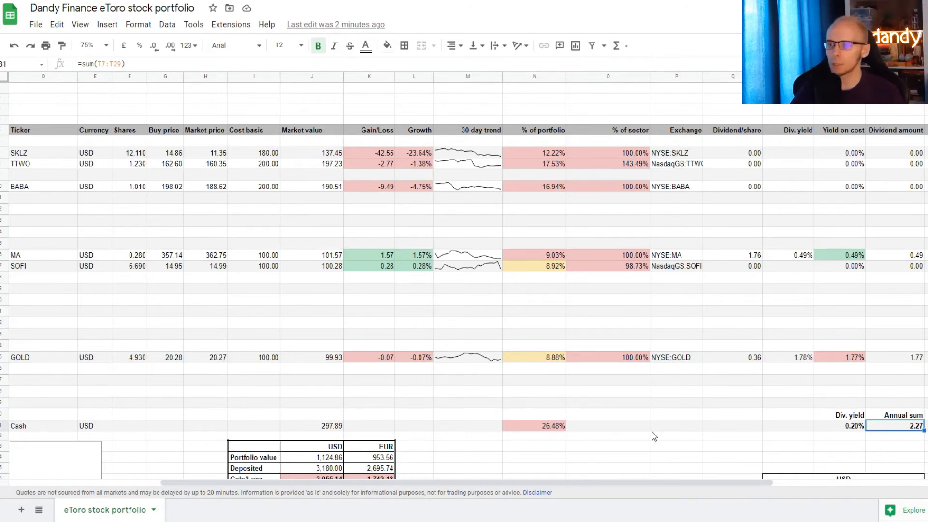
# Update Skillz to 12.110 shares at 14.86 and set cash to 297.89
pyautogui.click(849, 425)
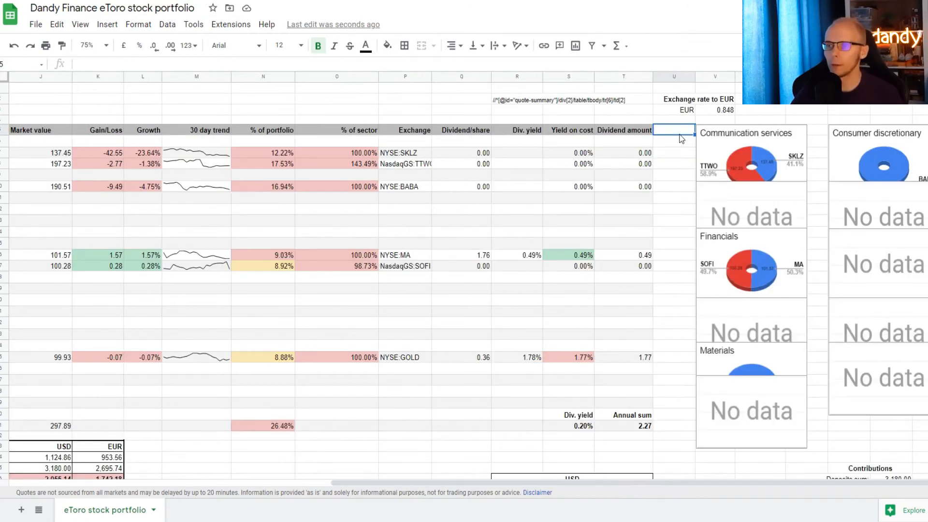
pyautogui.moveTo(653, 165)
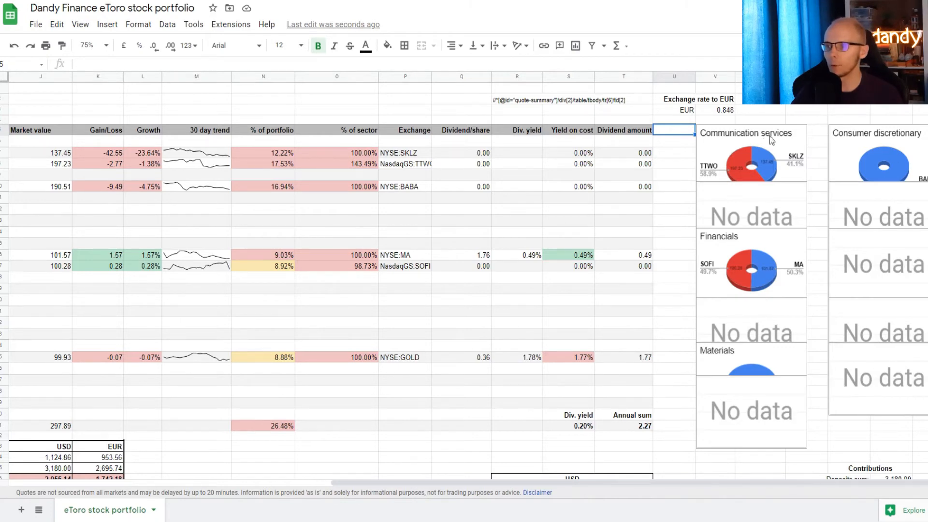
pyautogui.scroll(-3)
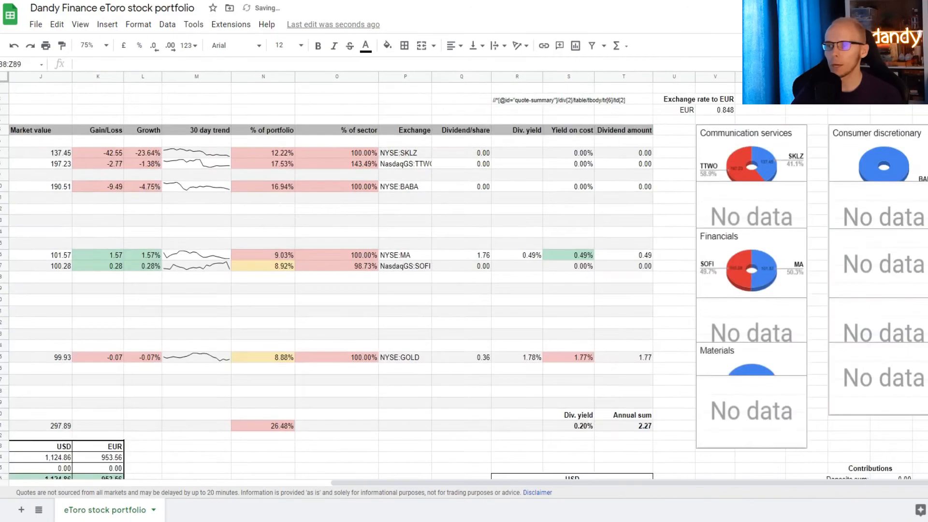
# Verify the 588.65 second contribution and the 1,177.89 deposits total
pyautogui.scroll(-3)
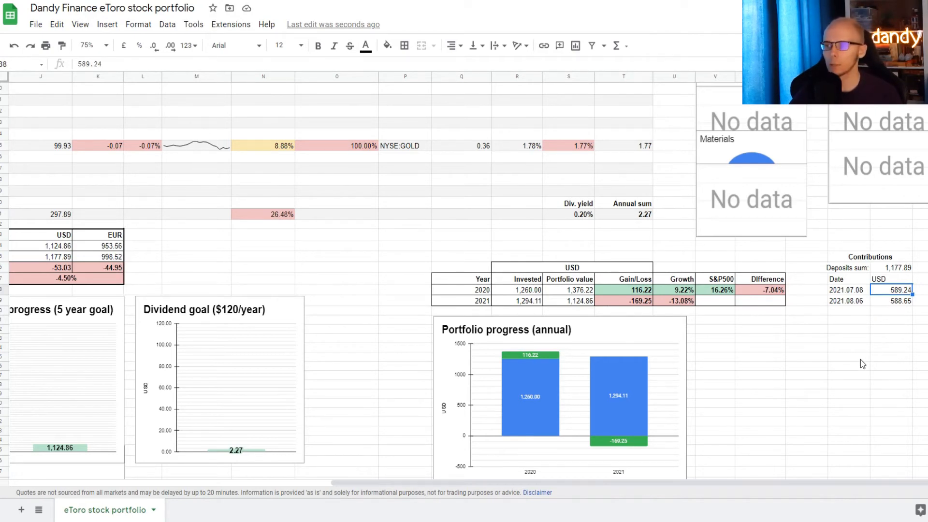
pyautogui.click(890, 301)
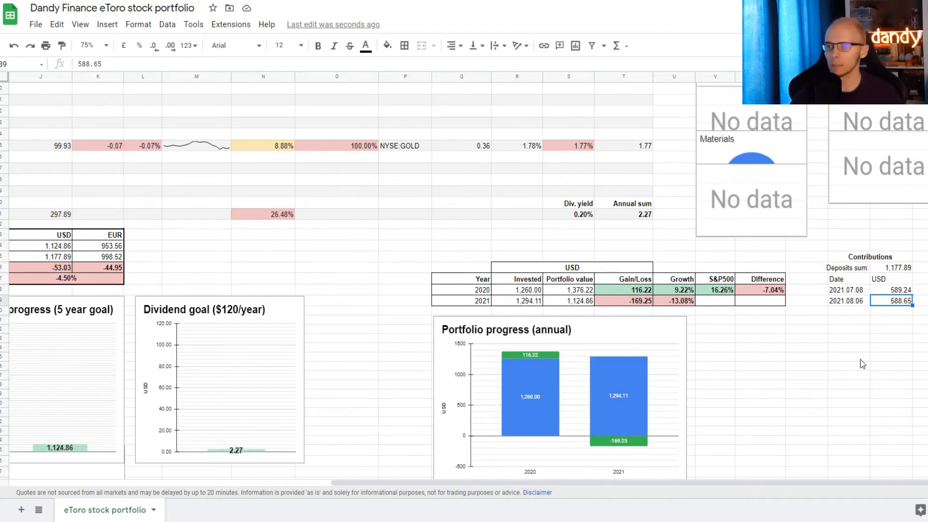
pyautogui.click(894, 267)
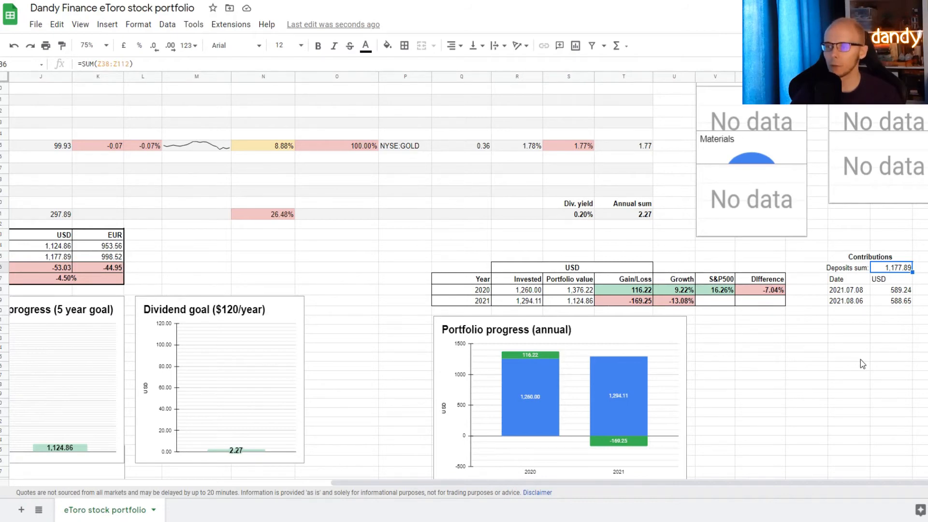
pyautogui.moveTo(572, 495)
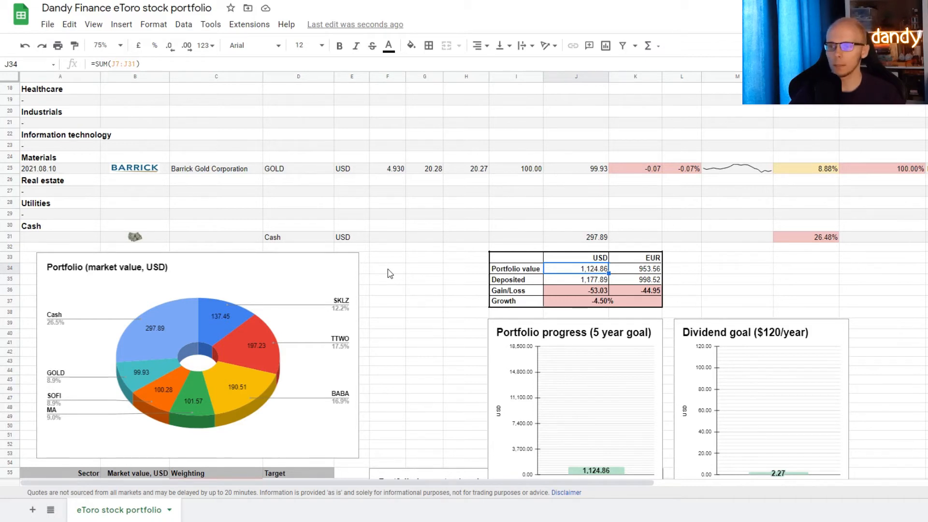
# Check the 1,124.86 portfolio value and the Deposited figure beneath it
pyautogui.click(575, 280)
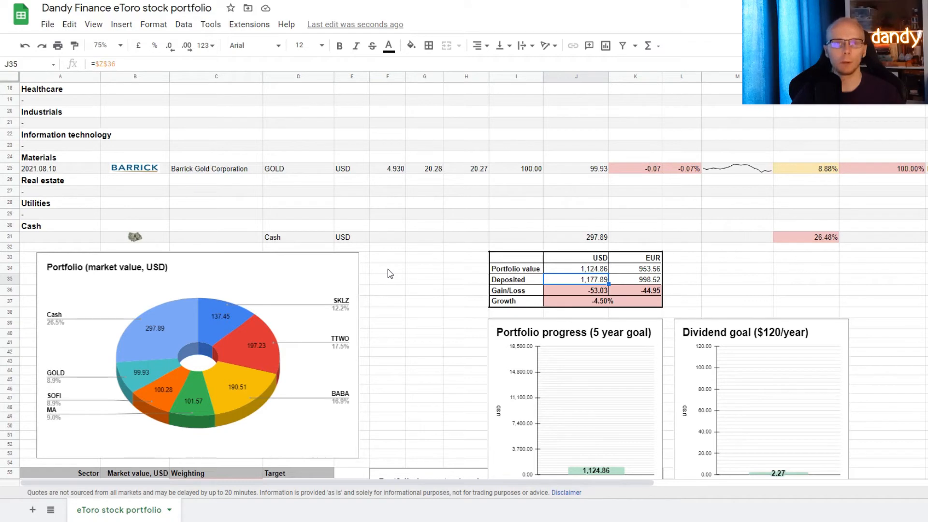
pyautogui.click(575, 290)
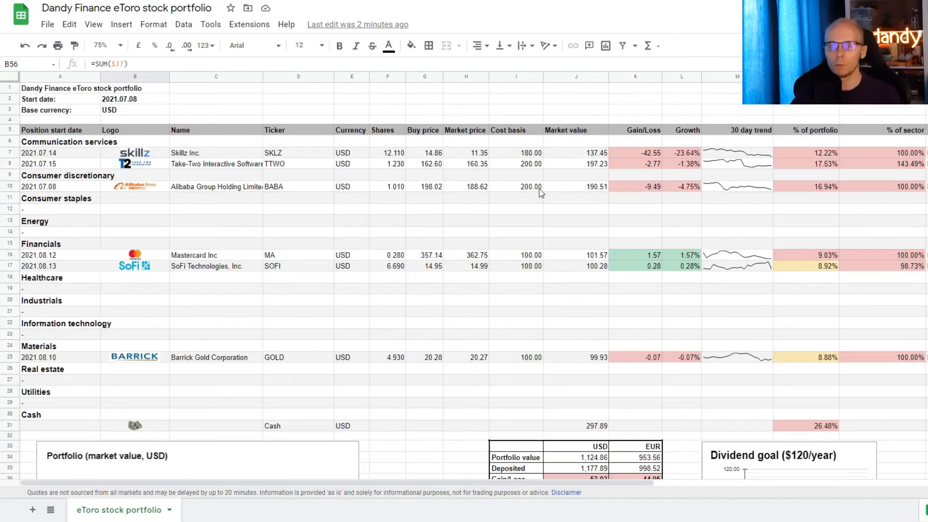
# Extend the Communication services and Financials SUM formulas to cover all holdings
pyautogui.scroll(-3)
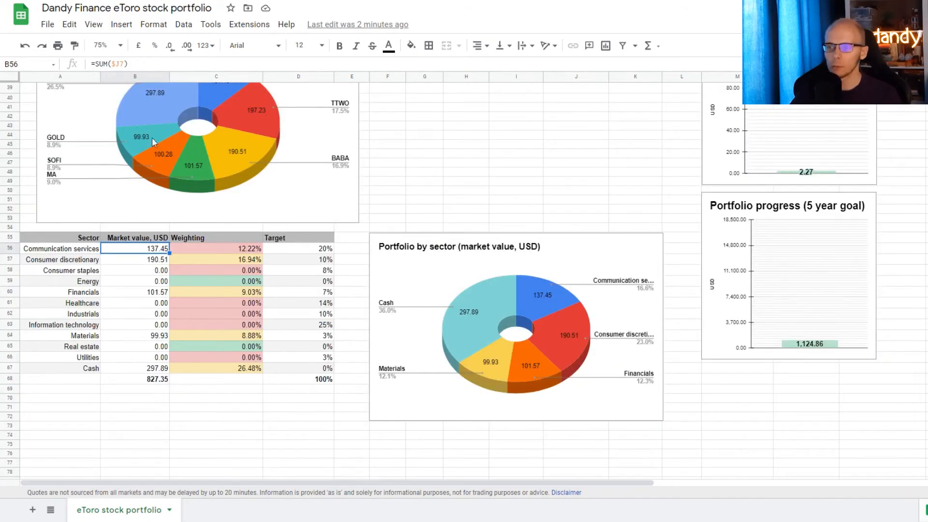
pyautogui.doubleClick(135, 248)
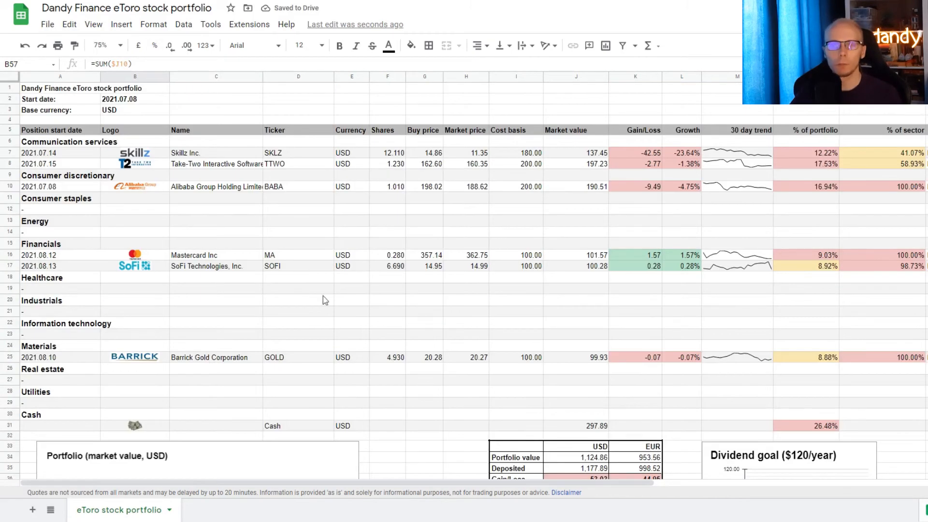
pyautogui.scroll(-3)
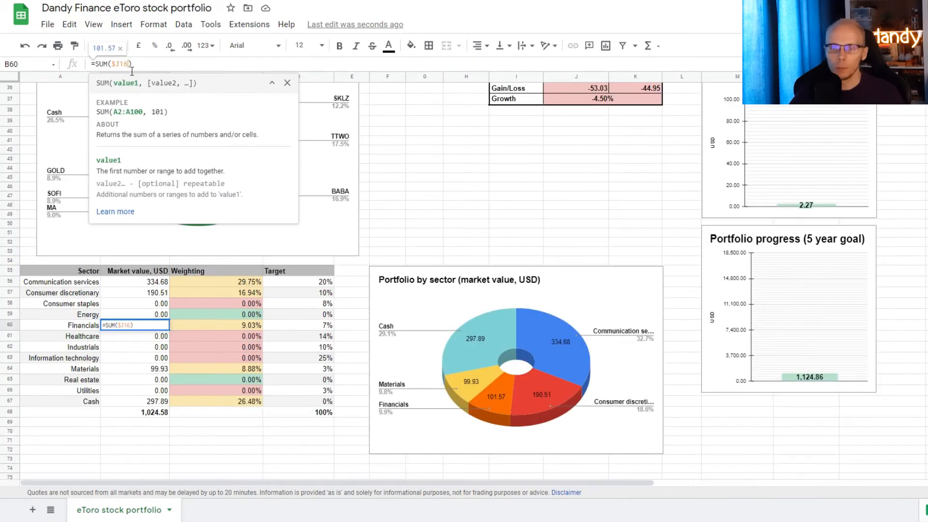
pyautogui.doubleClick(116, 64)
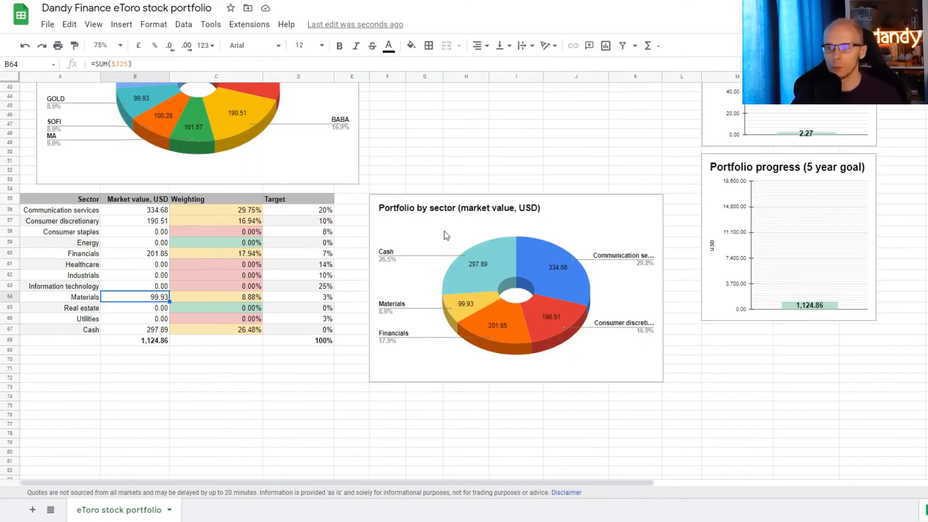
pyautogui.click(135, 329)
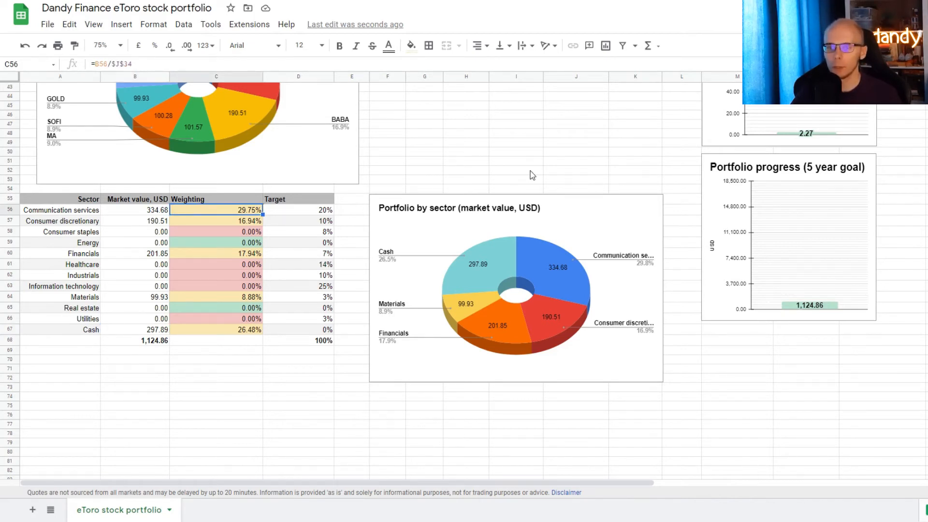
# Check the weighting formulas for Communication services, Consumer discretionary, Financials and Materials
pyautogui.click(216, 221)
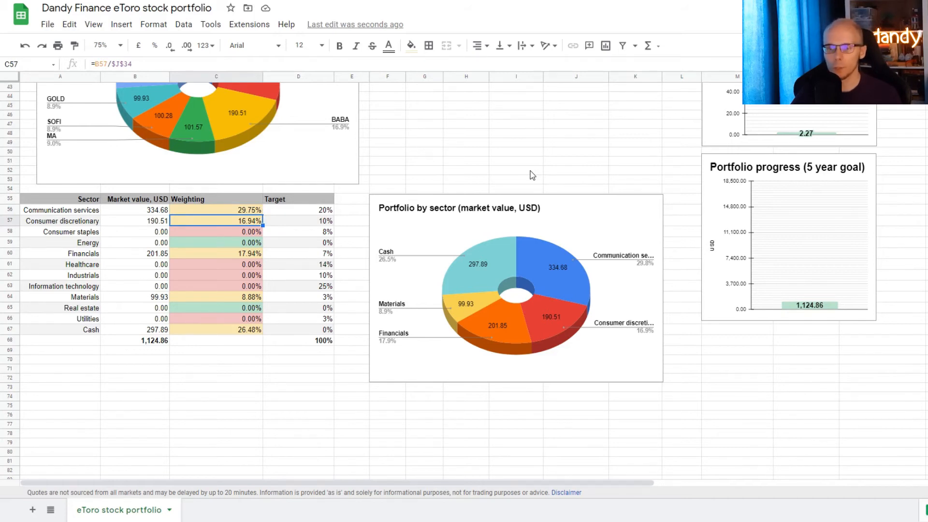
pyautogui.click(216, 253)
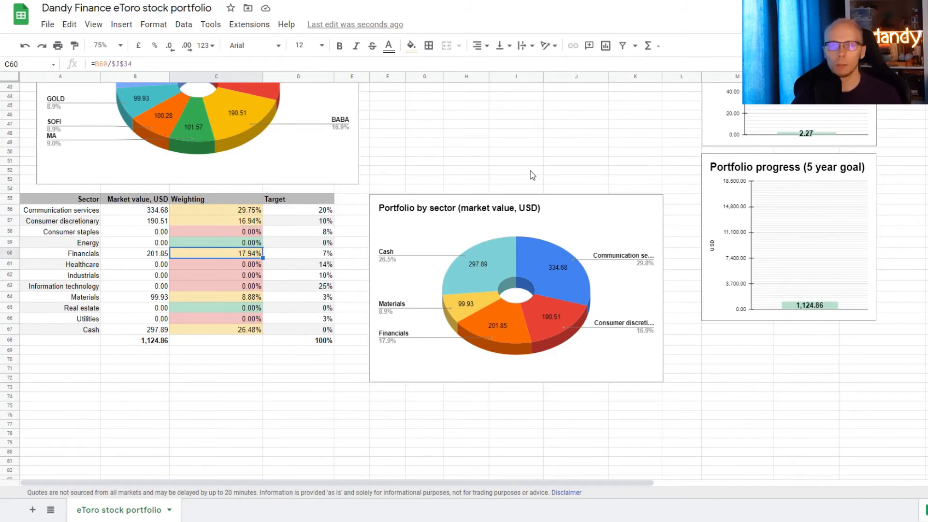
pyautogui.click(216, 296)
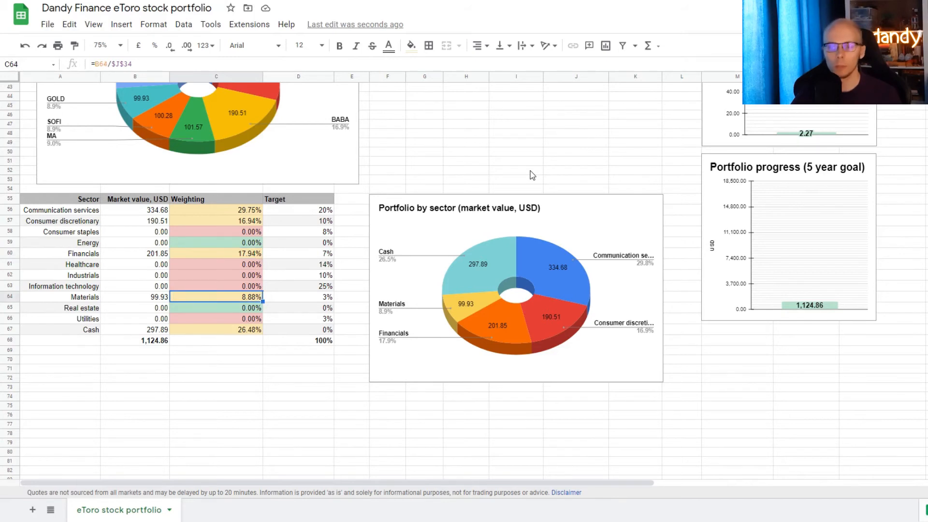
pyautogui.click(215, 329)
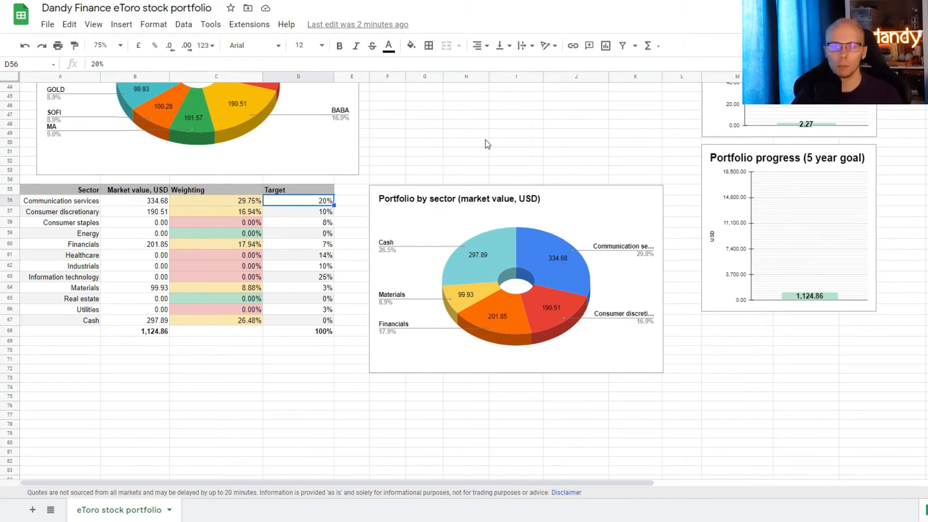
pyautogui.write('30%')
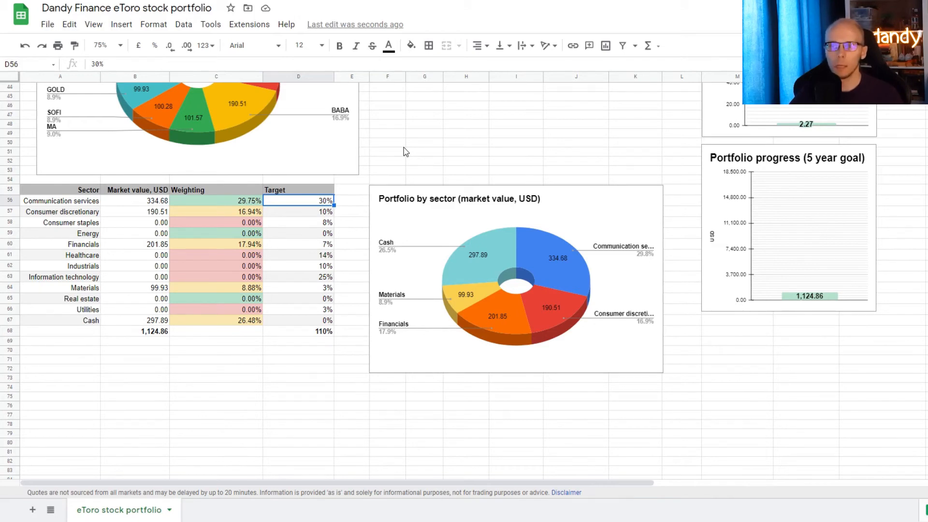
pyautogui.write('40%')
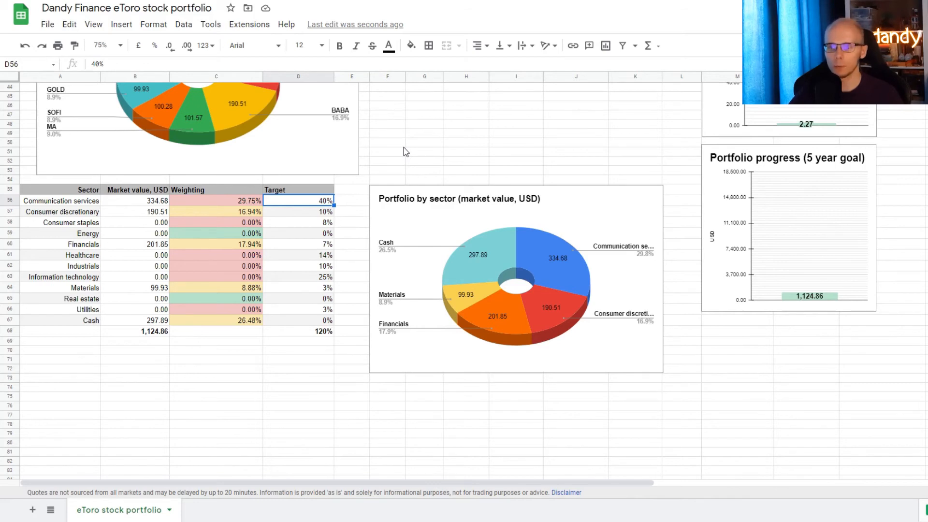
pyautogui.write('20%')
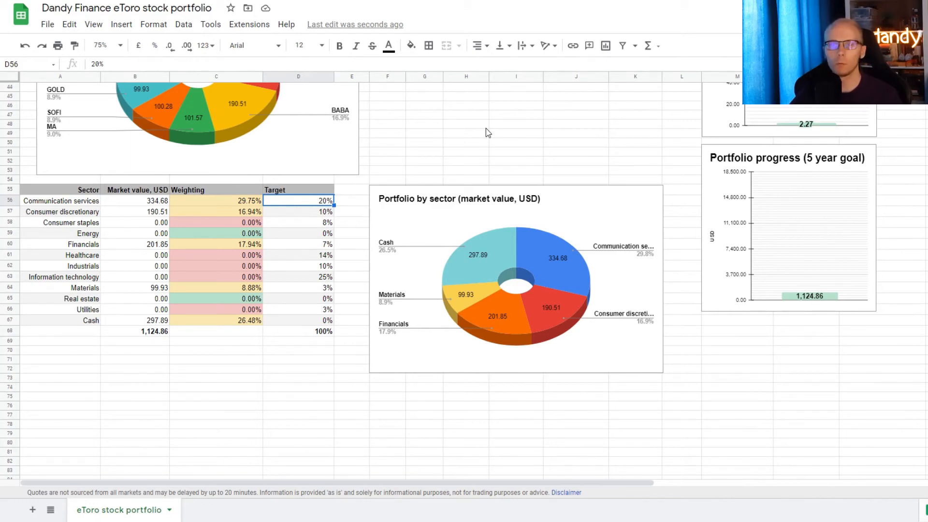
pyautogui.click(298, 330)
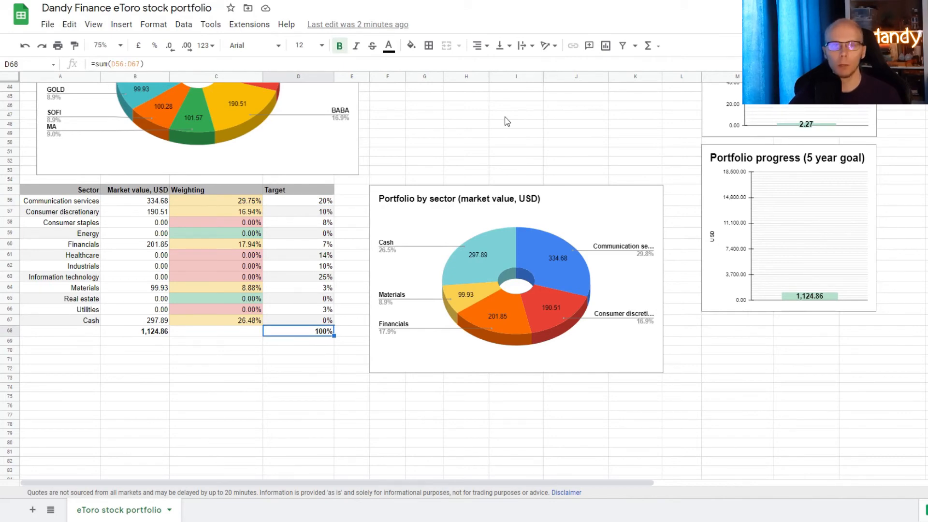
pyautogui.hscroll(3)
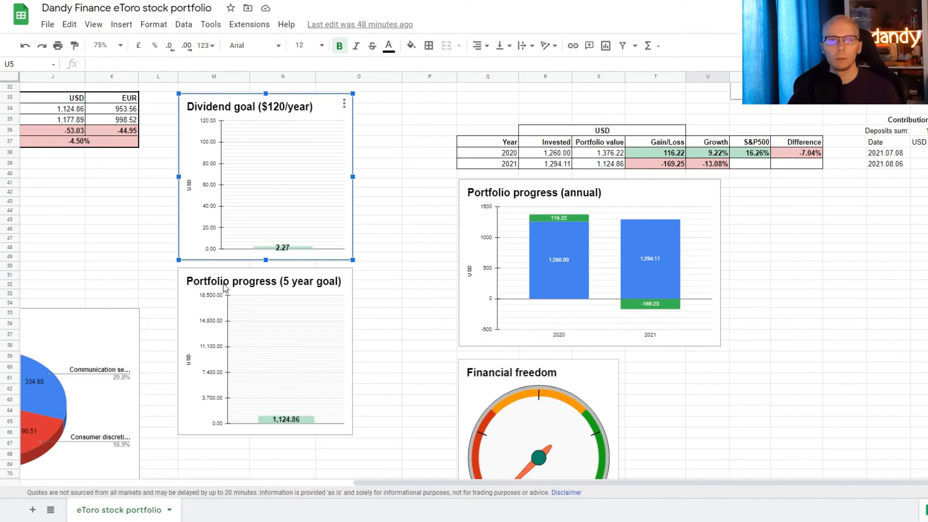
pyautogui.moveTo(213, 127)
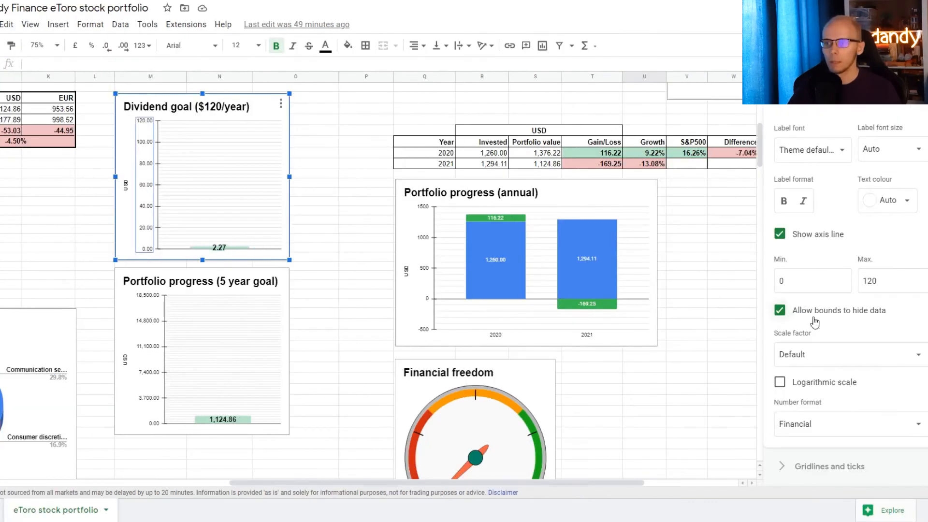
pyautogui.moveTo(147, 129)
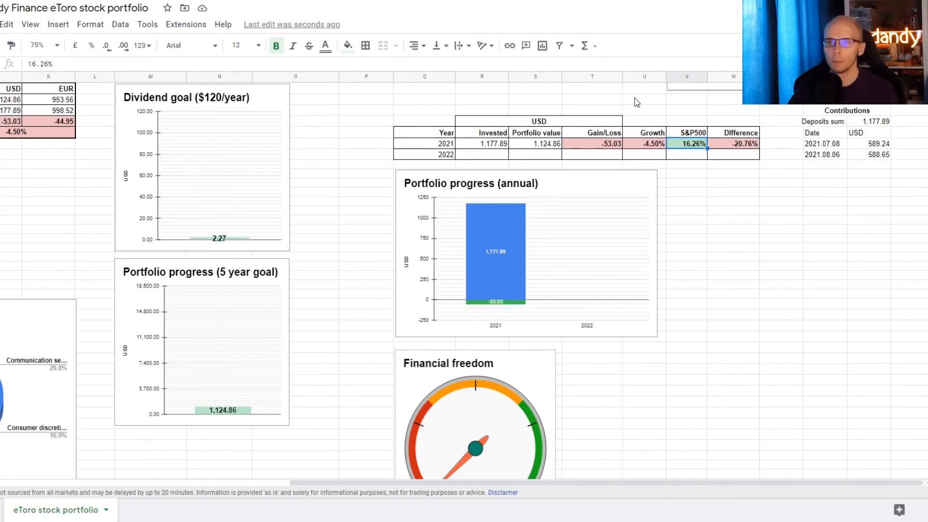
pyautogui.moveTo(612, 93)
pyautogui.write('20.74')
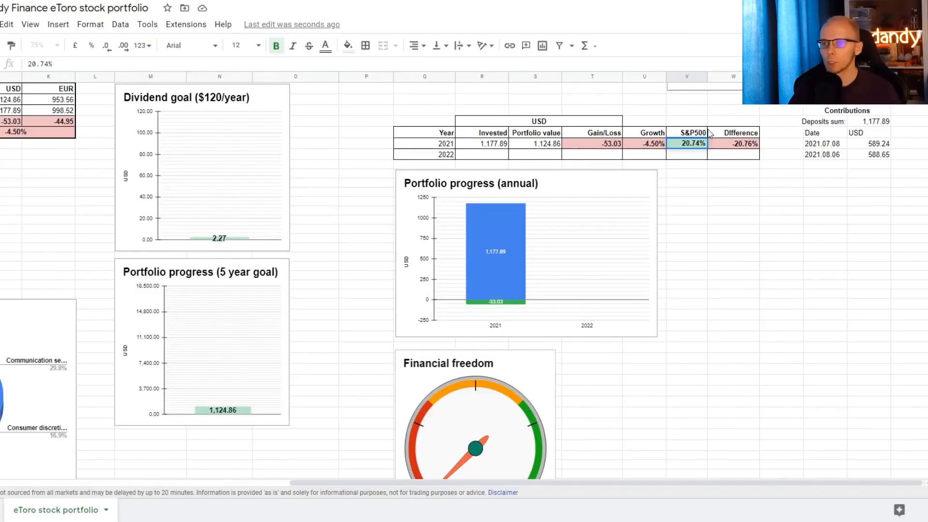
# Check the 2021 Difference versus S&P500 cell, showing -25.24% from =U38-V38
pyautogui.click(732, 143)
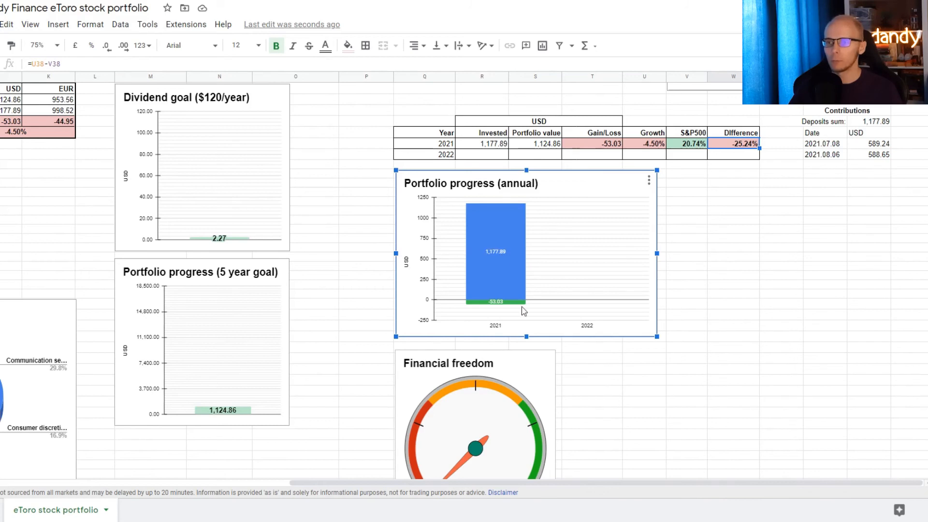
pyautogui.moveTo(513, 261)
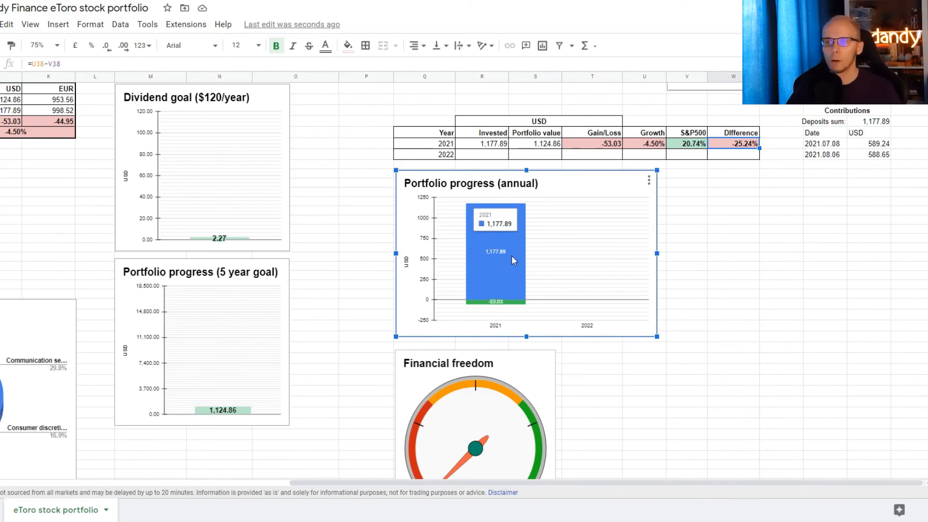
pyautogui.moveTo(503, 303)
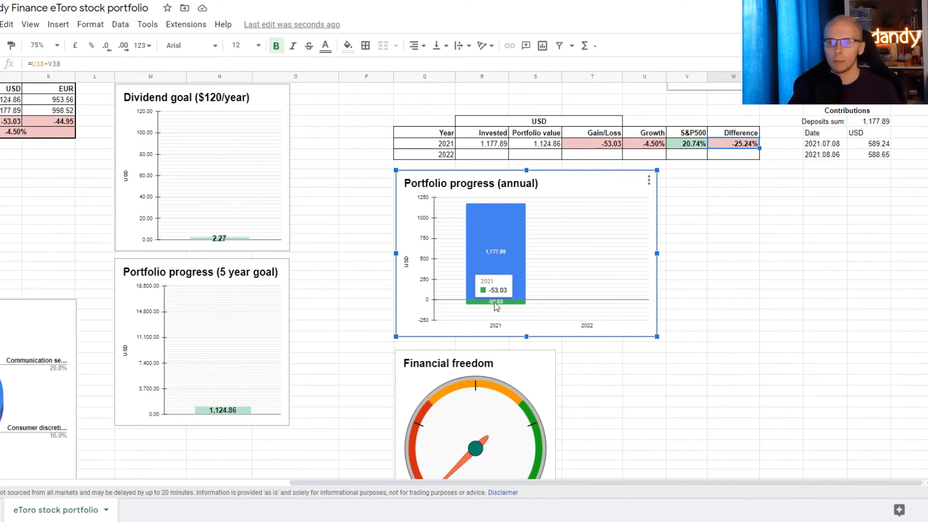
pyautogui.scroll(-3)
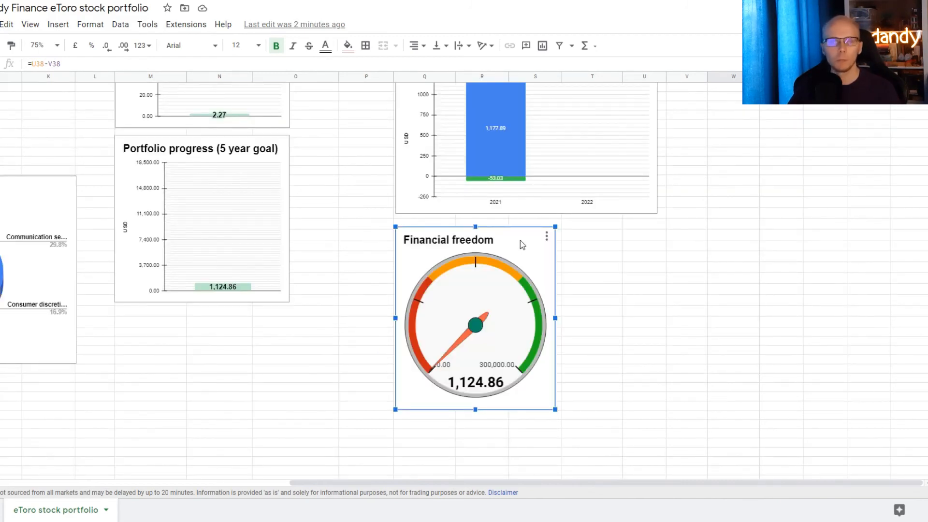
pyautogui.moveTo(503, 370)
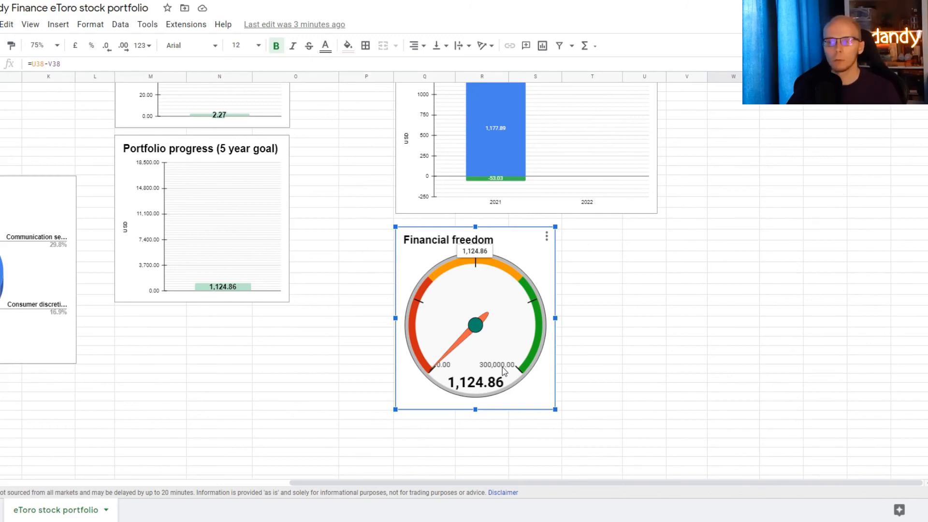
pyautogui.moveTo(474, 406)
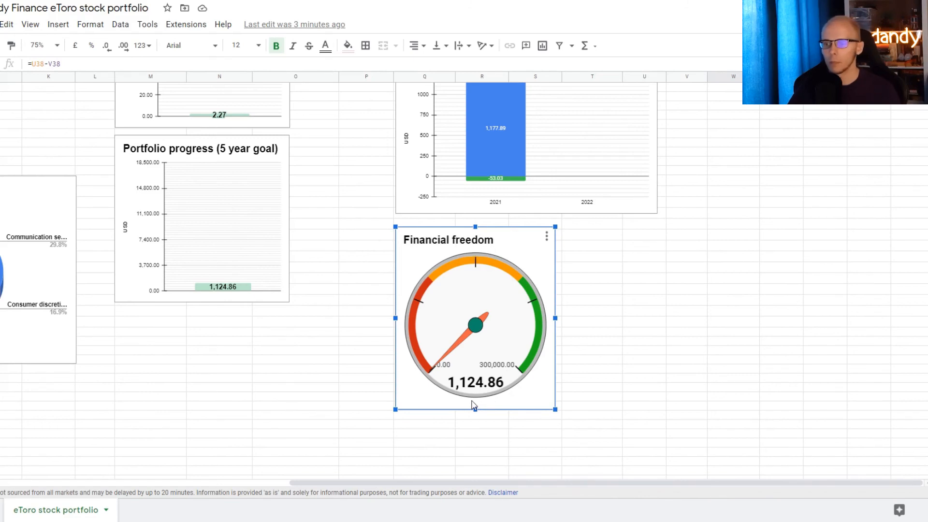